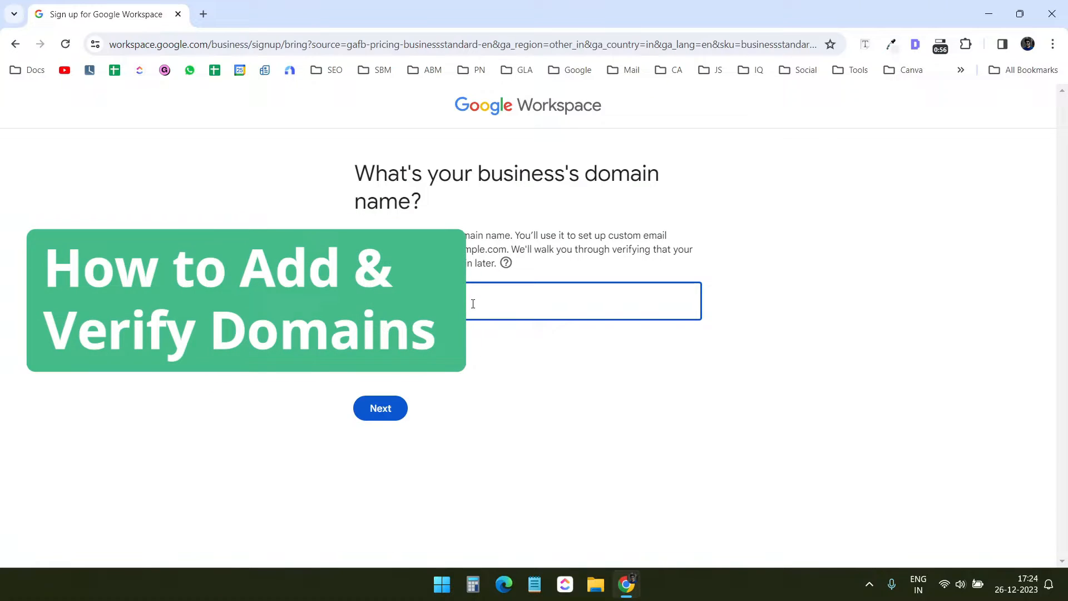
# Bring up workspace.google.com/pricing listing the Business Starter, Standard, Plus and Enterprise plans.
pyautogui.click(272, 13)
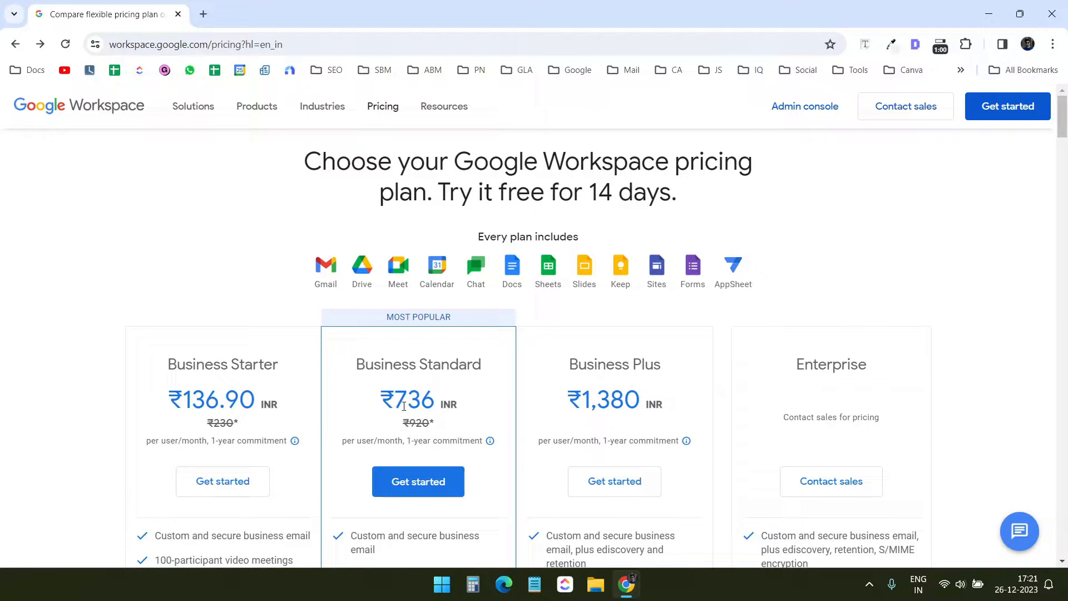
pyautogui.moveTo(559, 400)
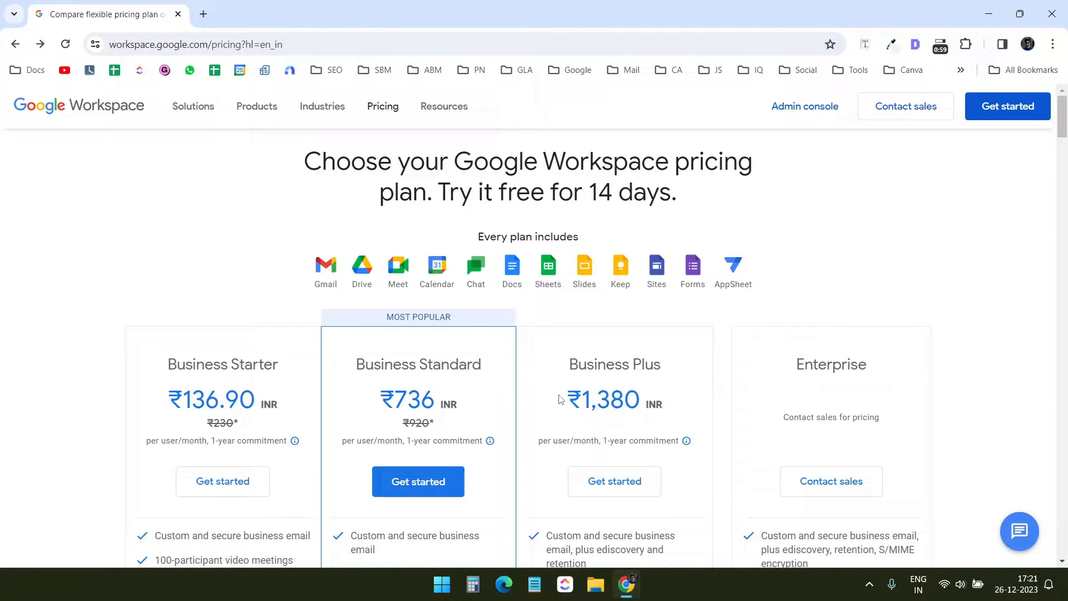
pyautogui.doubleClick(613, 364)
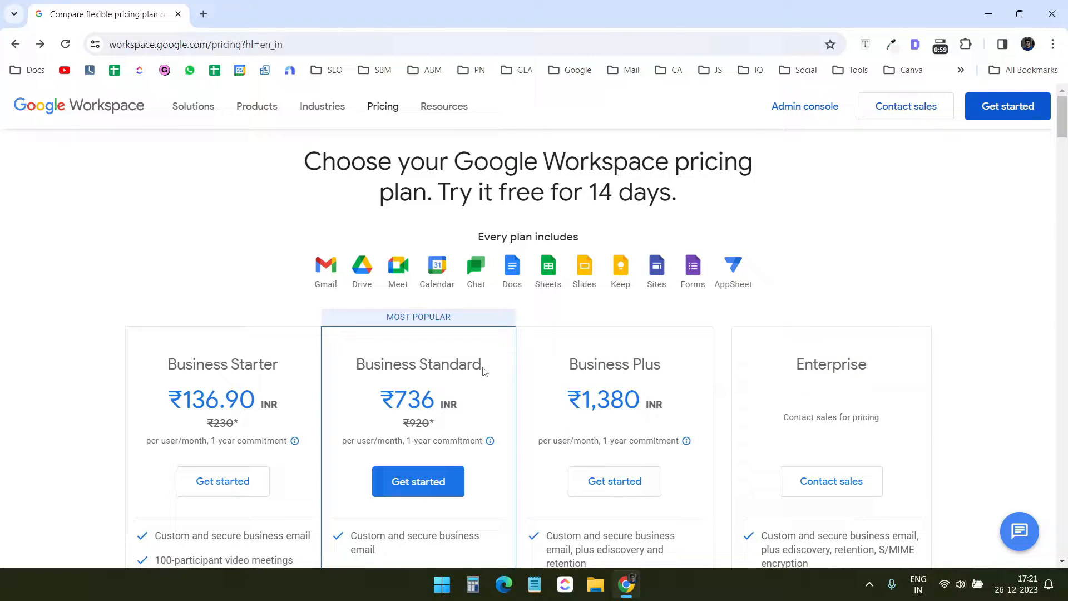
pyautogui.doubleClick(418, 364)
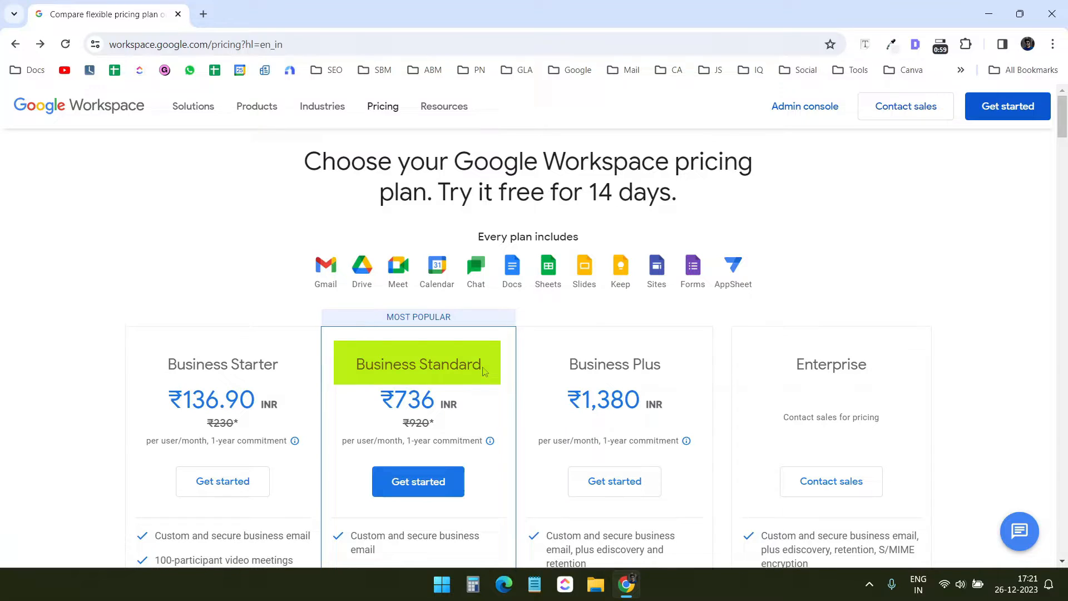
pyautogui.scroll(-3)
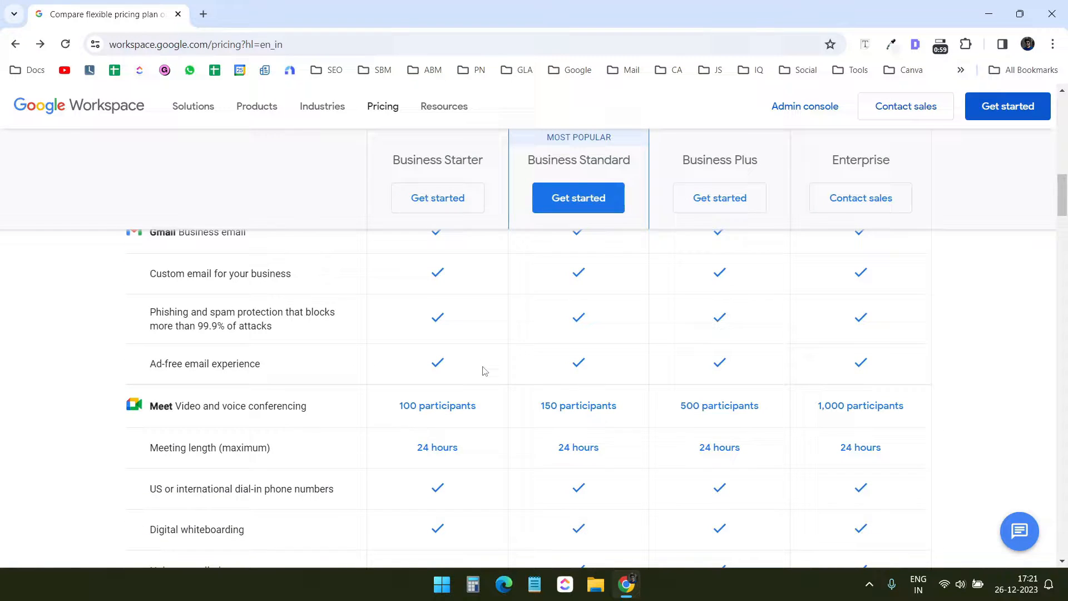
pyautogui.scroll(3)
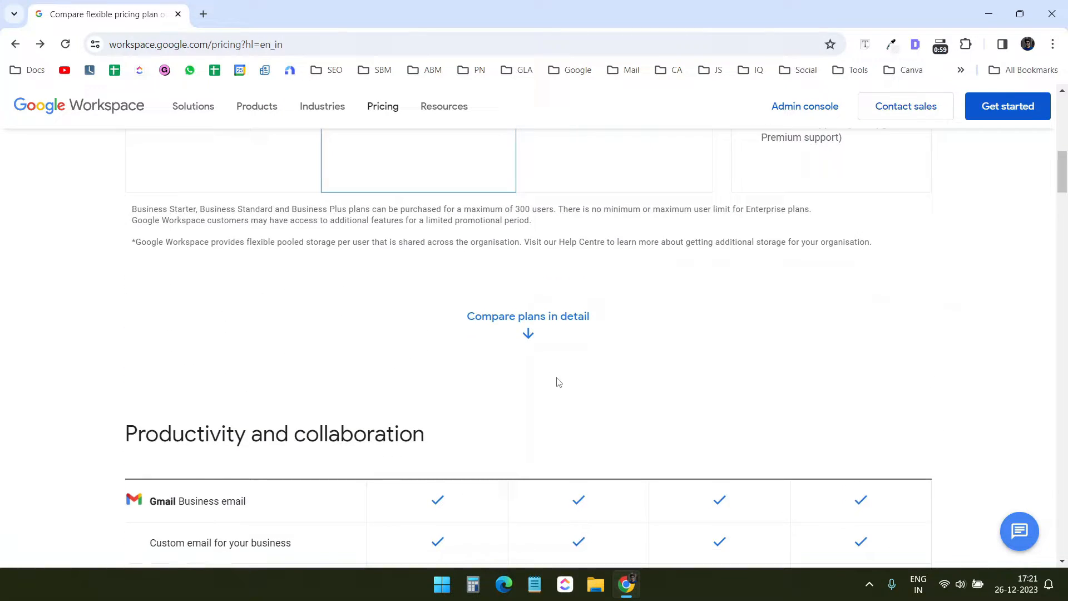
pyautogui.scroll(-3)
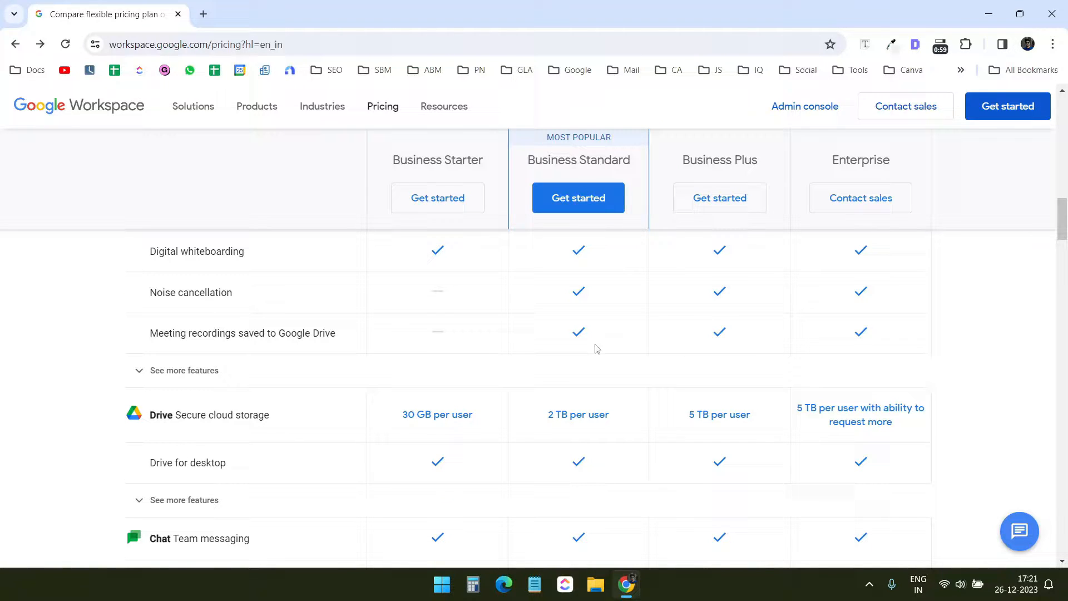
pyautogui.moveTo(478, 307)
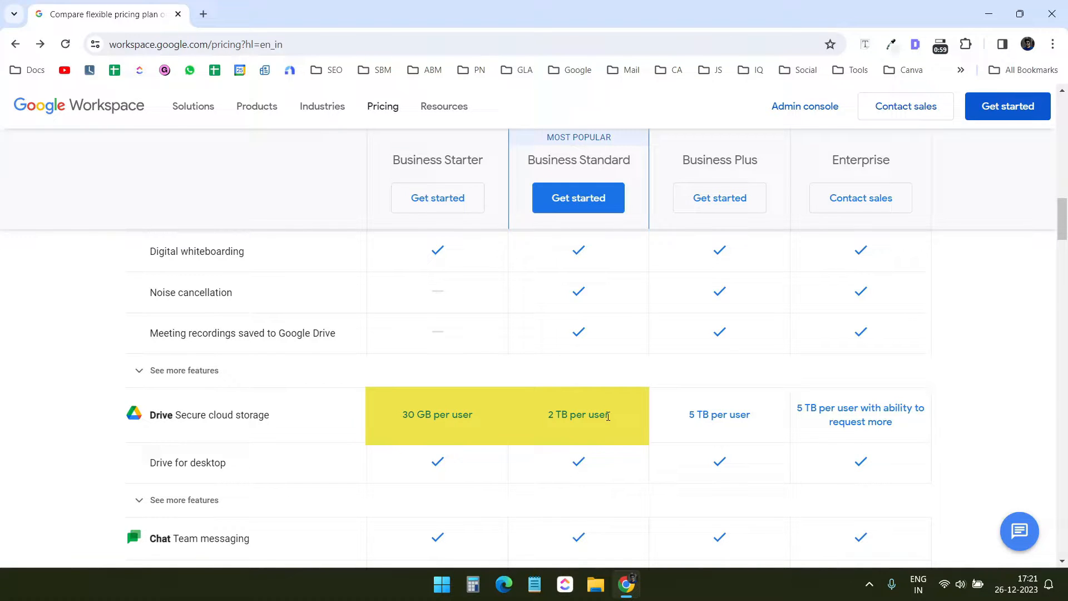
pyautogui.moveTo(408, 415)
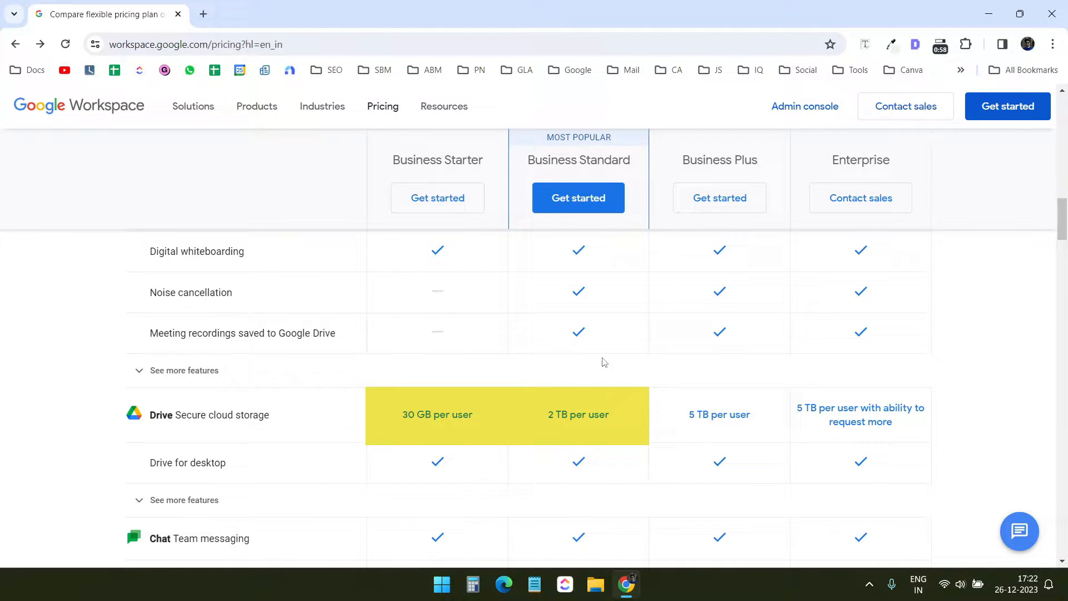
pyautogui.scroll(-3)
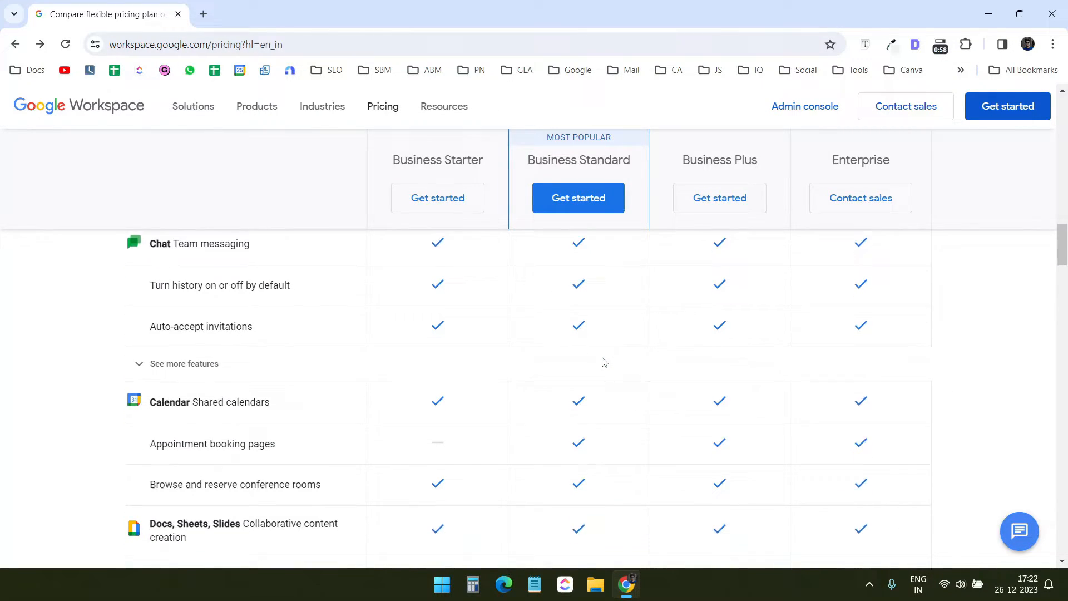
pyautogui.scroll(-3)
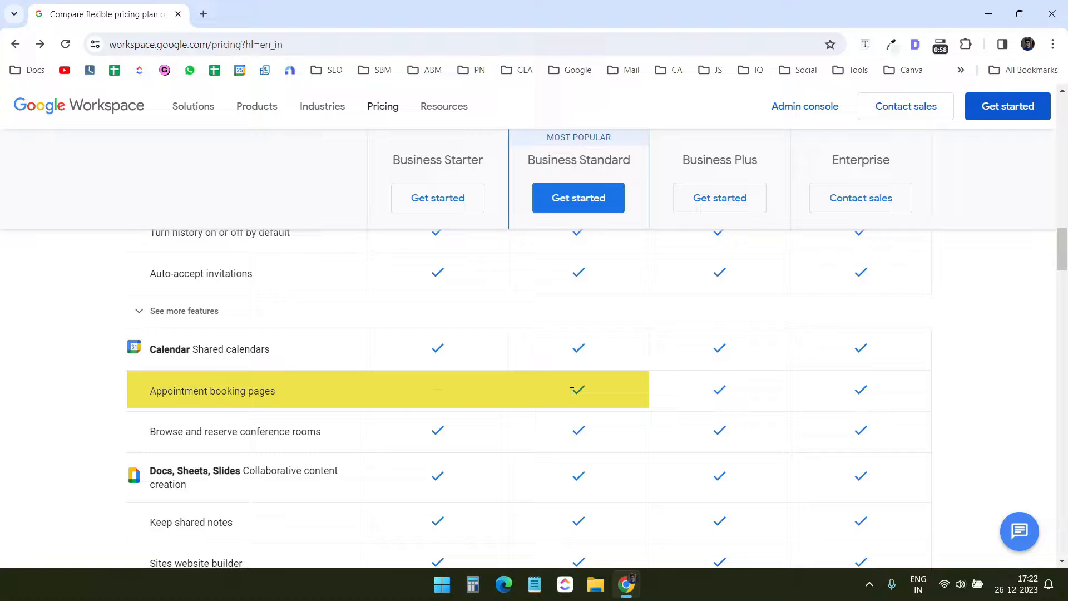
pyautogui.moveTo(582, 314)
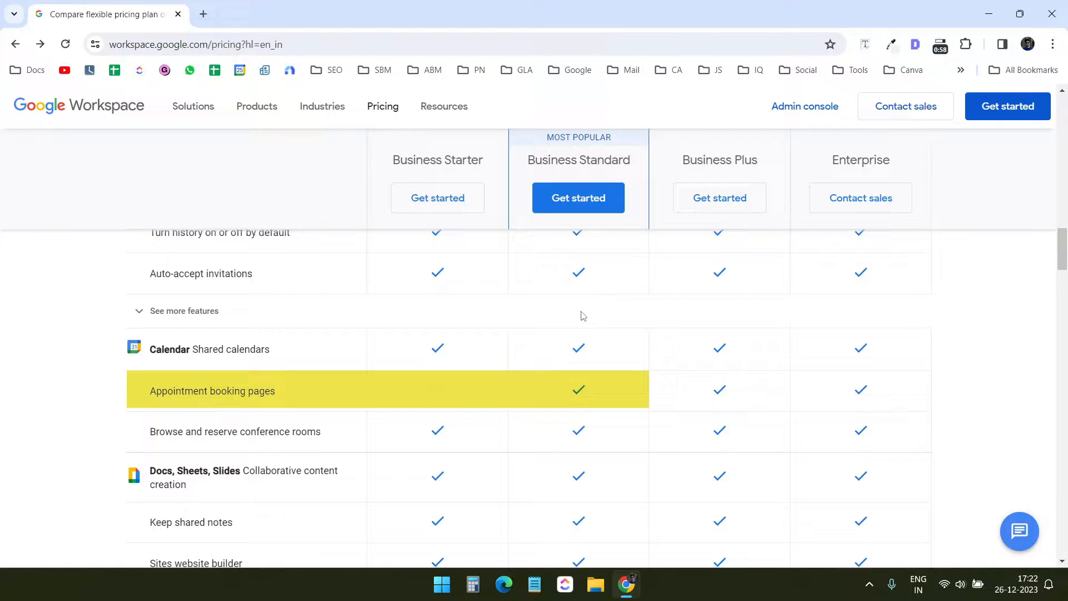
pyautogui.moveTo(666, 315)
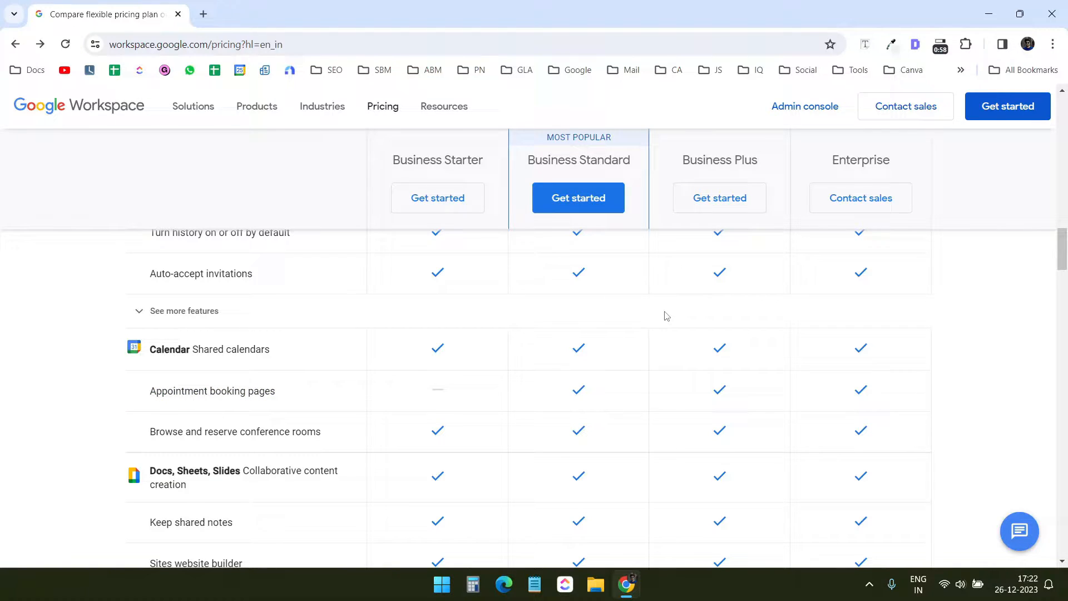
pyautogui.moveTo(684, 363)
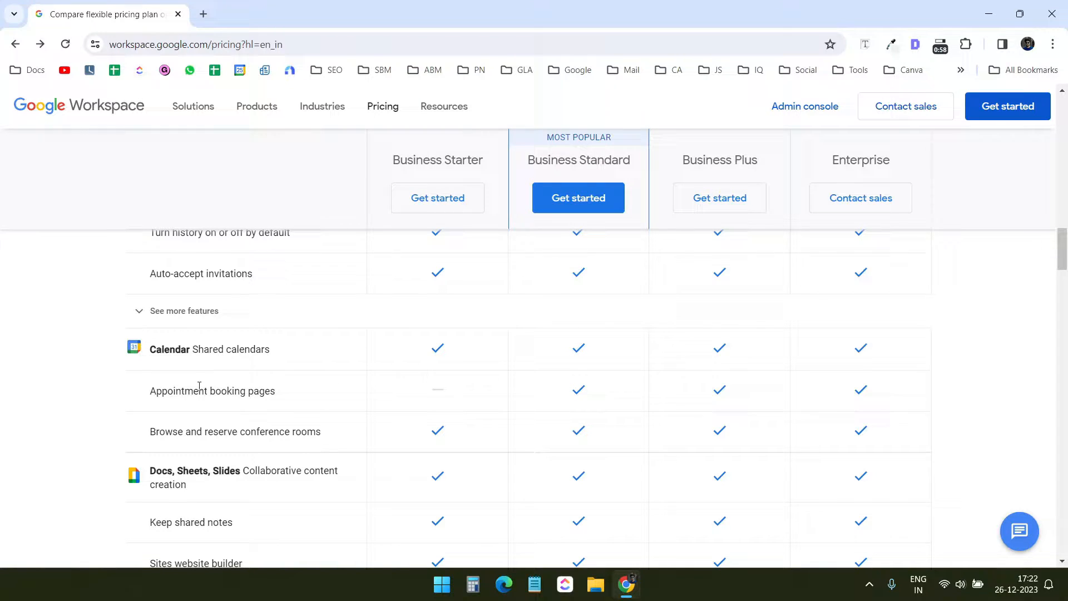
pyautogui.scroll(-3)
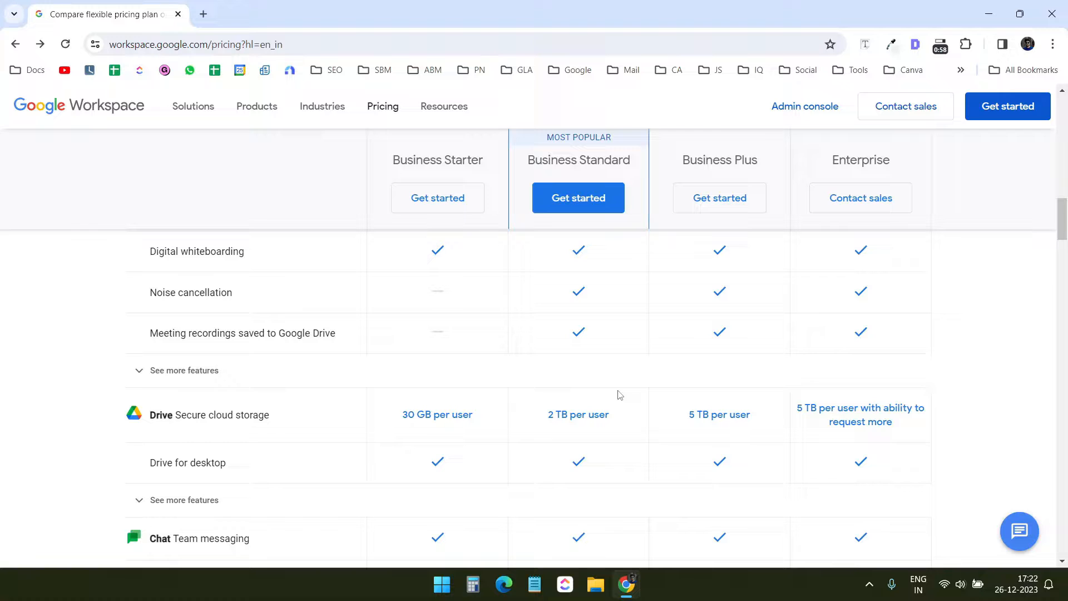
pyautogui.scroll(3)
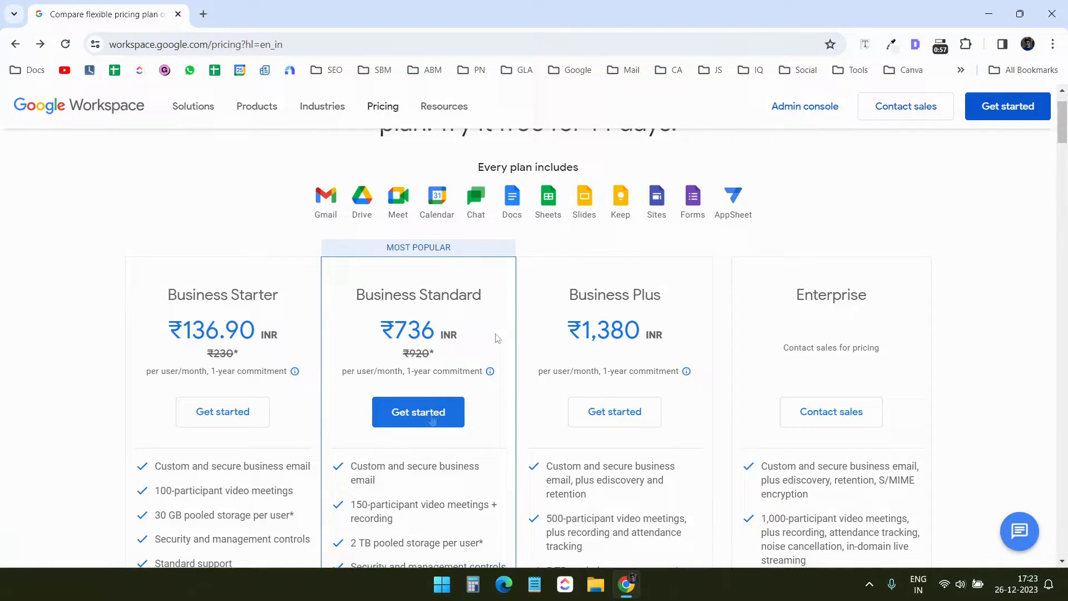
# Start Business Standard sign-up as 'Incredigital' and submit company size and admin contact details.
pyautogui.click(417, 412)
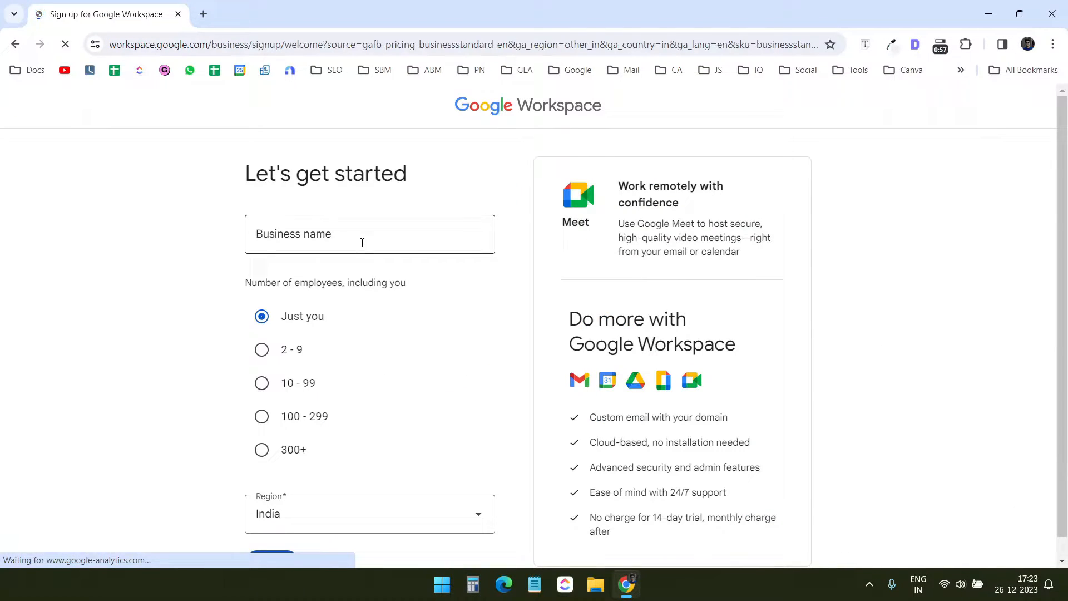
pyautogui.write('Incredigital')
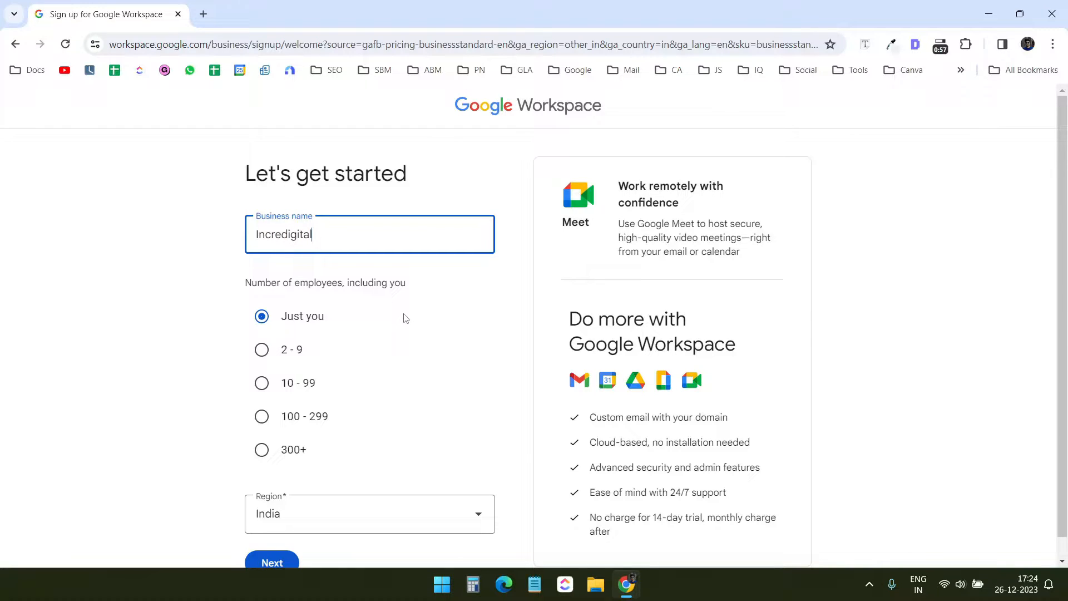
pyautogui.moveTo(361, 319)
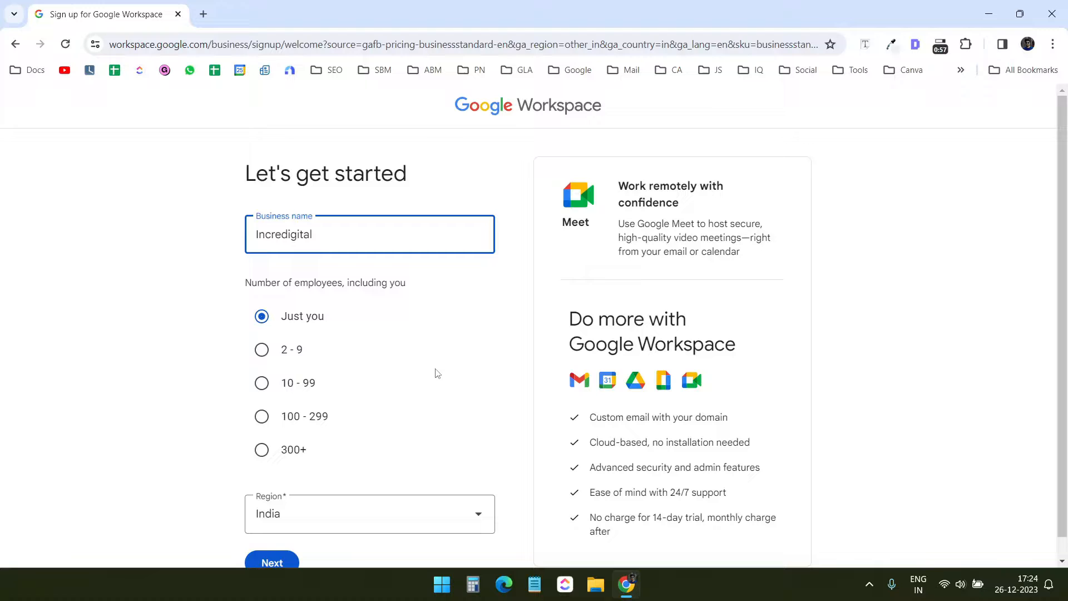
pyautogui.moveTo(515, 479)
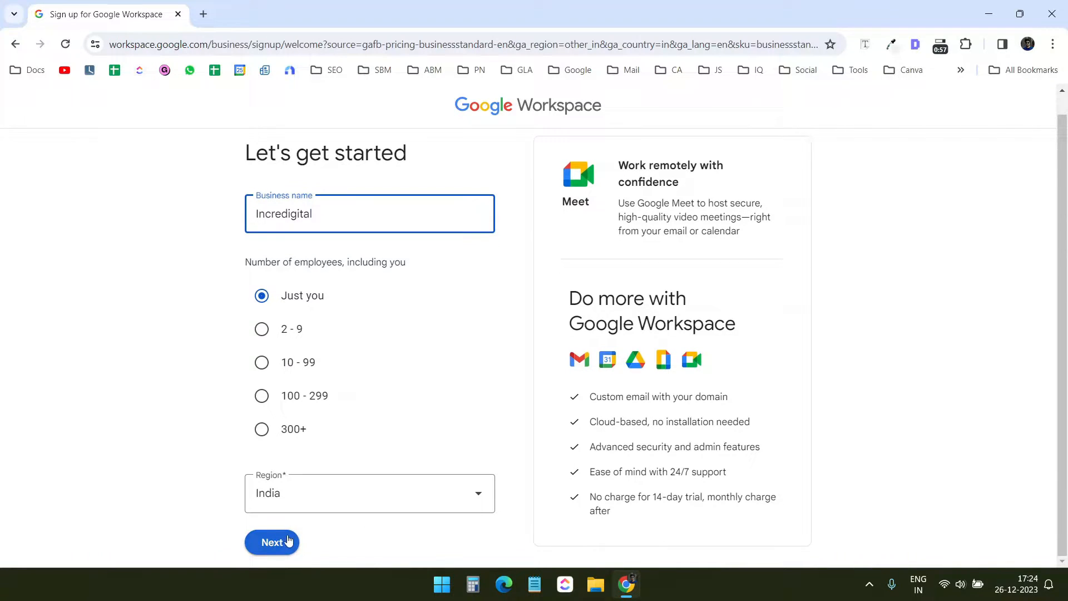
pyautogui.click(271, 542)
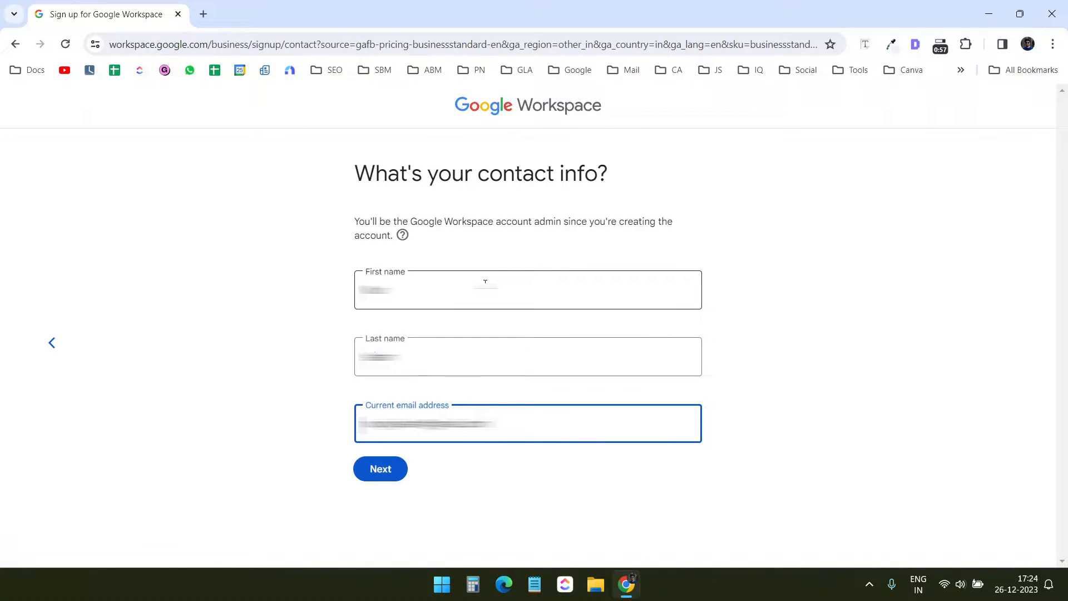
pyautogui.click(380, 468)
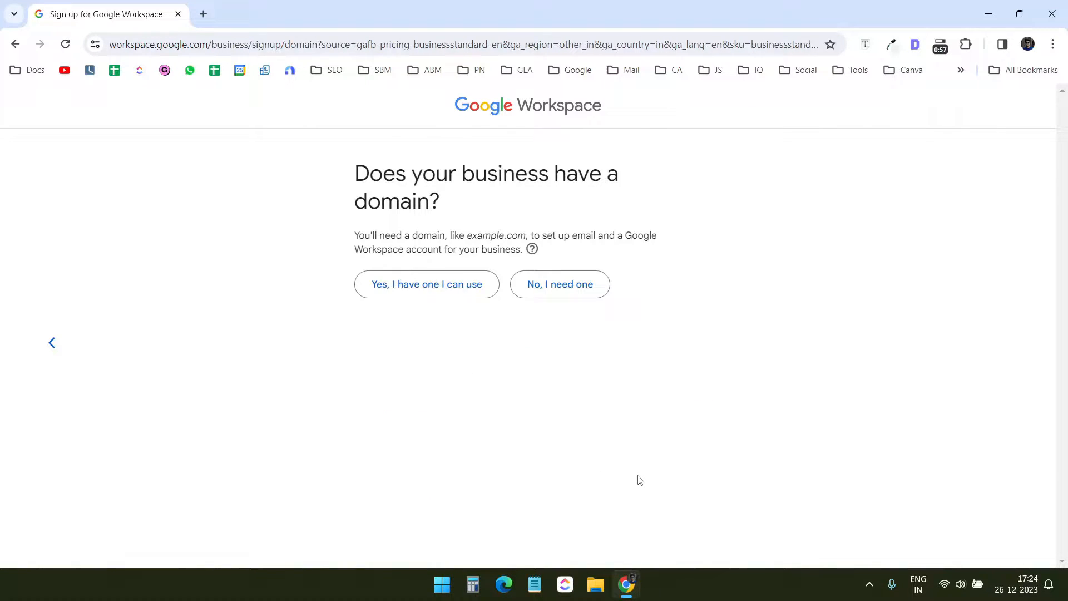
pyautogui.moveTo(412, 408)
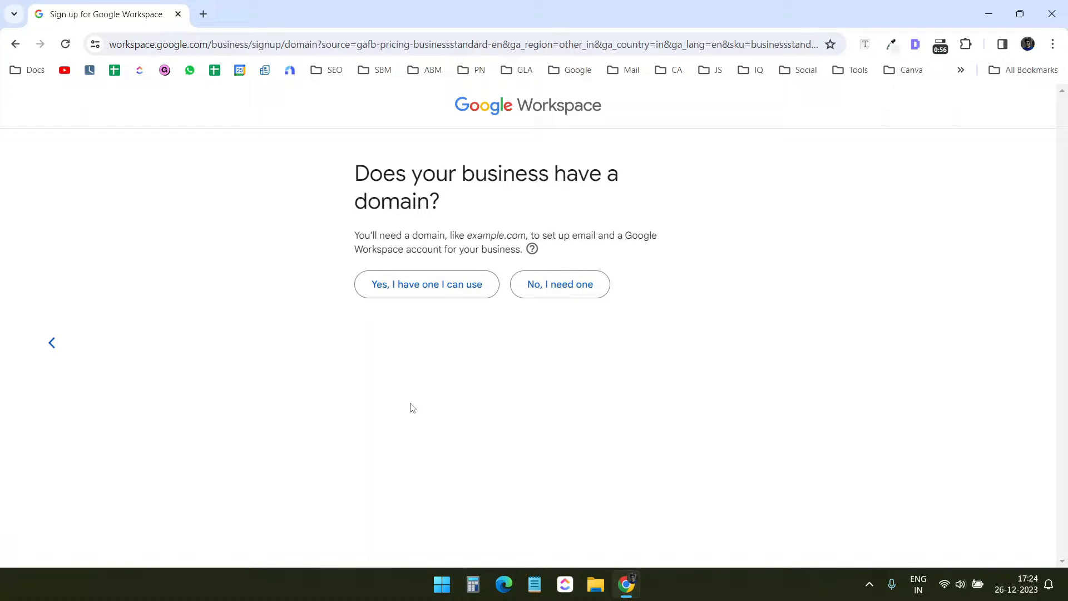
pyautogui.moveTo(408, 411)
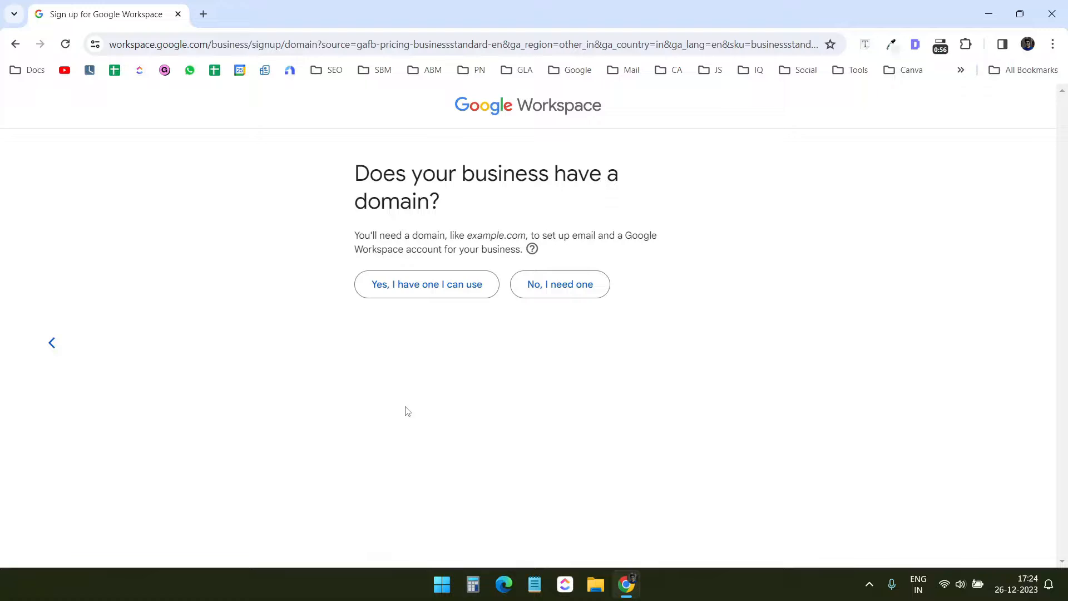
pyautogui.moveTo(427, 284)
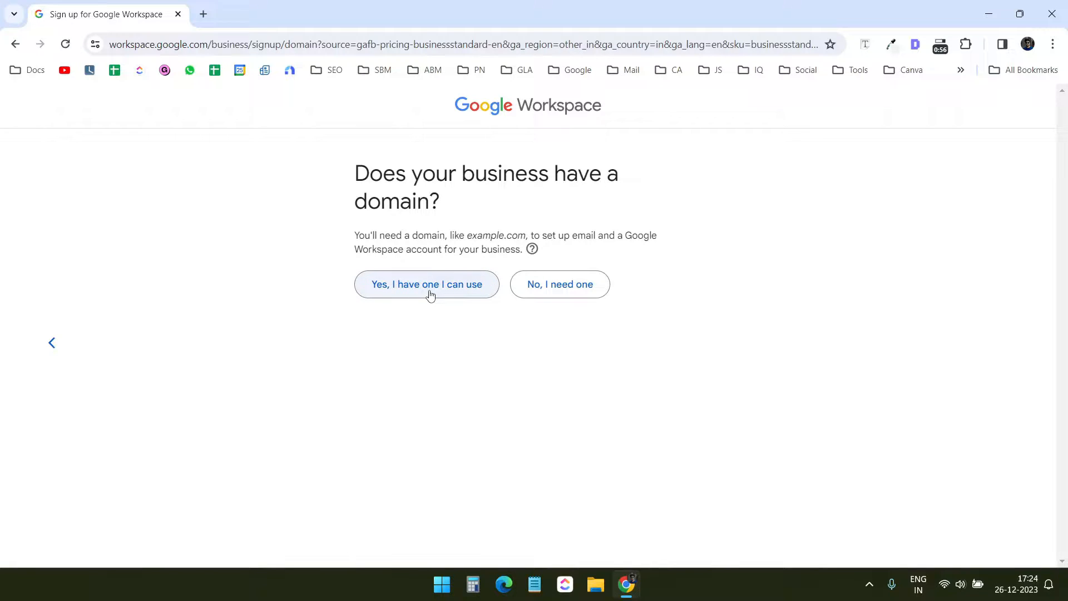
# Declare the business owns a domain and confirm incredigital.com for the account.
pyautogui.click(427, 284)
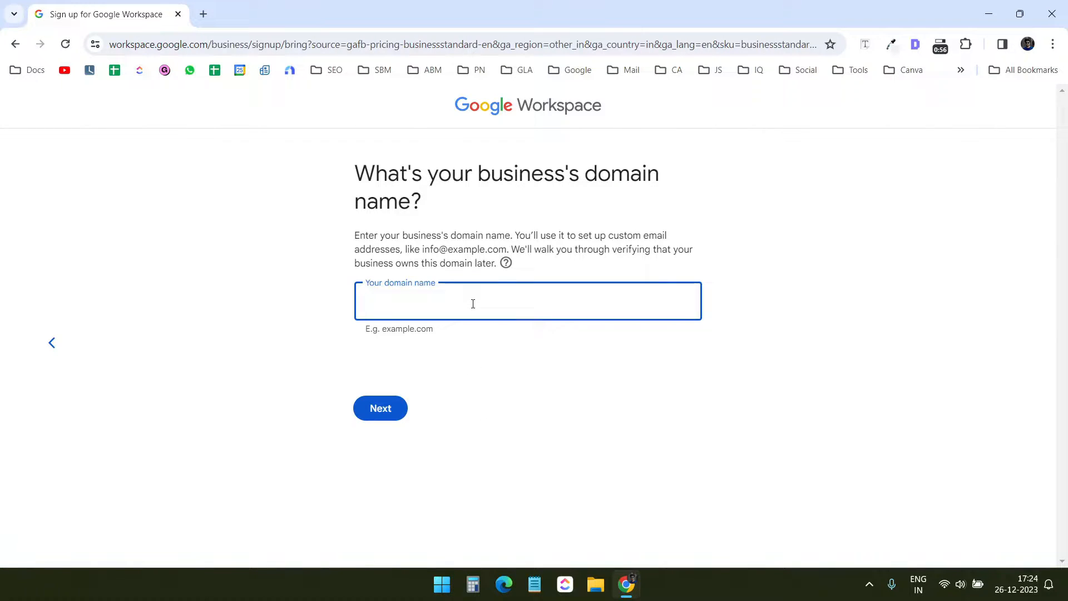
pyautogui.click(381, 408)
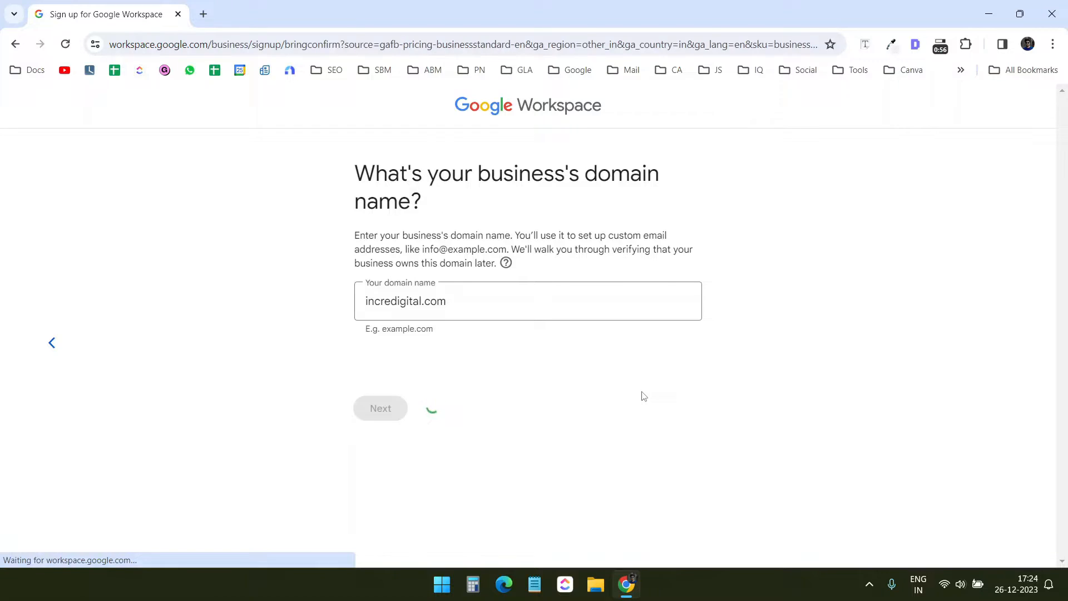
pyautogui.click(380, 408)
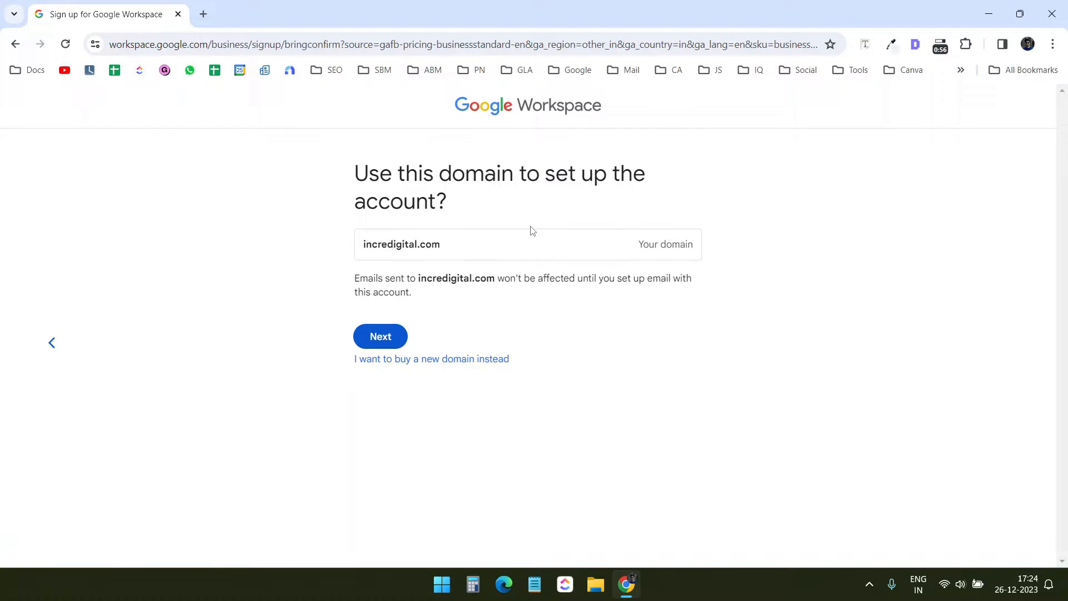
pyautogui.moveTo(380, 336)
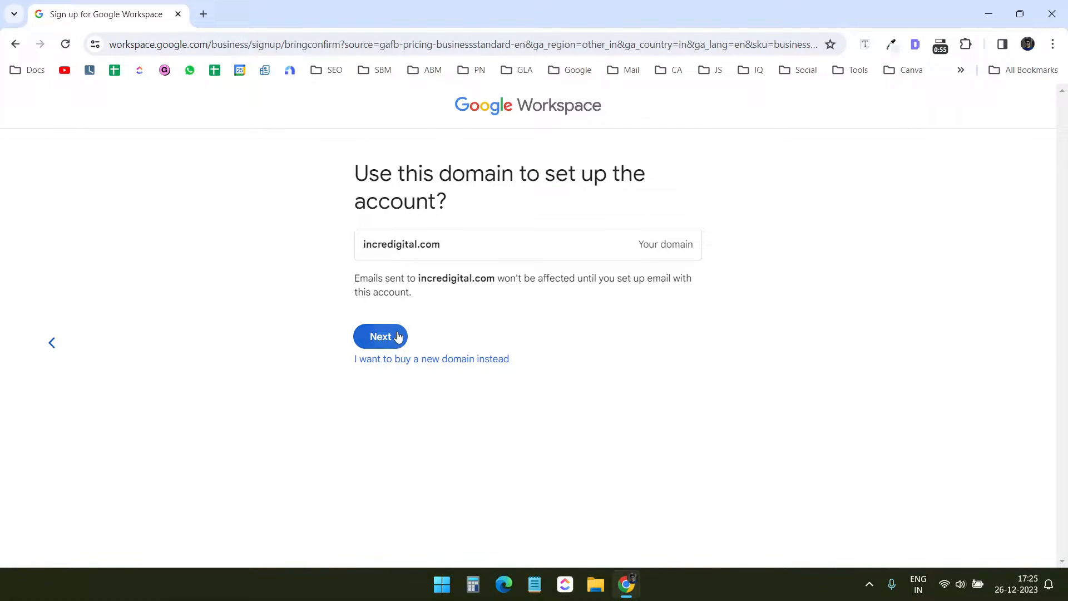
pyautogui.click(381, 336)
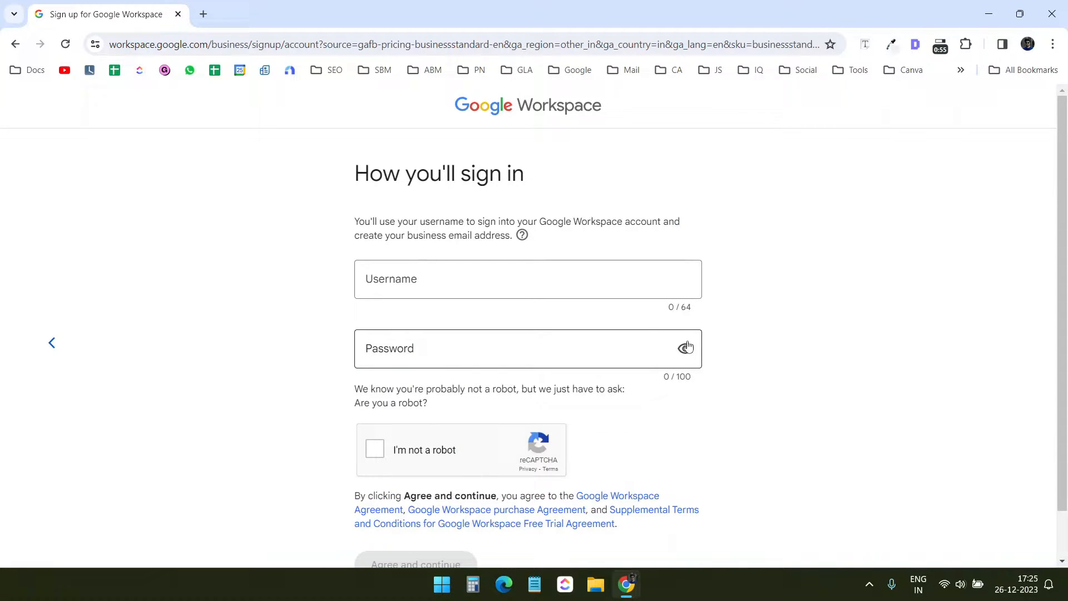
# Create the admin user 'nur', sign in with its password and accept the new-account terms.
pyautogui.click(504, 278)
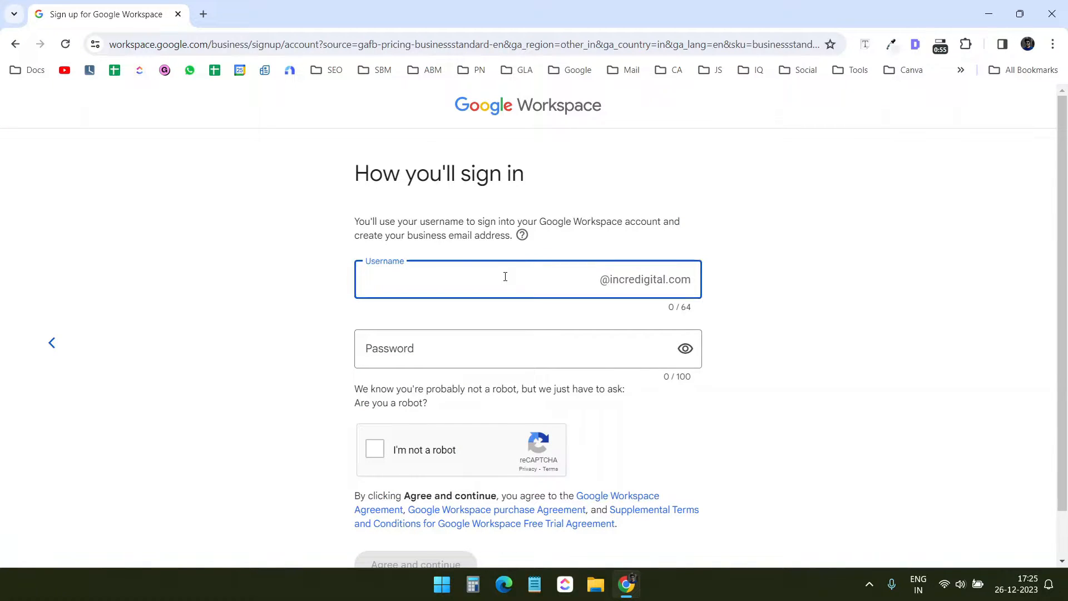
pyautogui.write('nur')
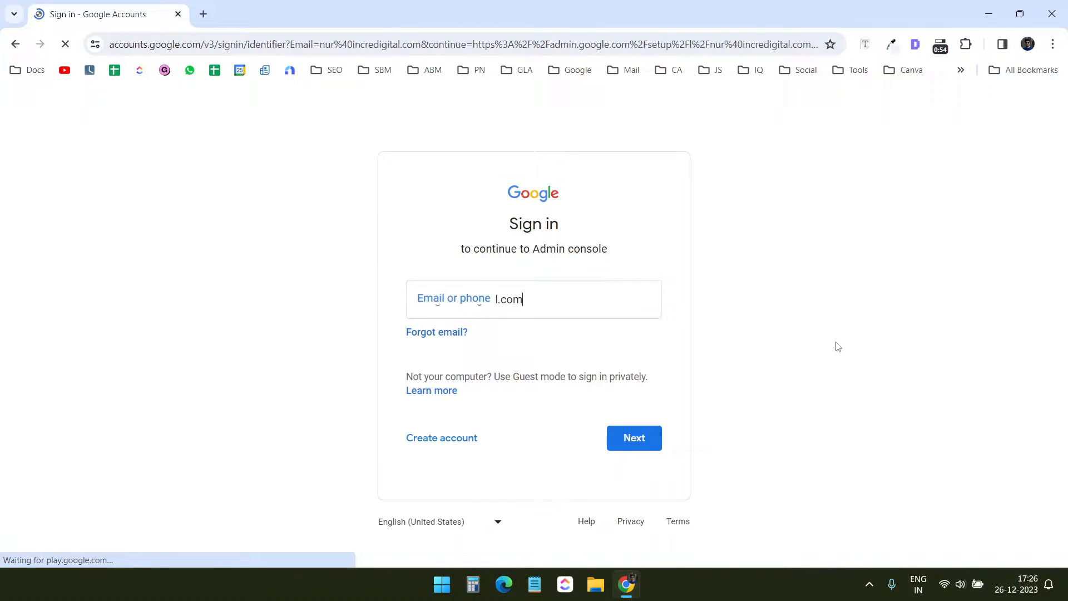
pyautogui.click(632, 437)
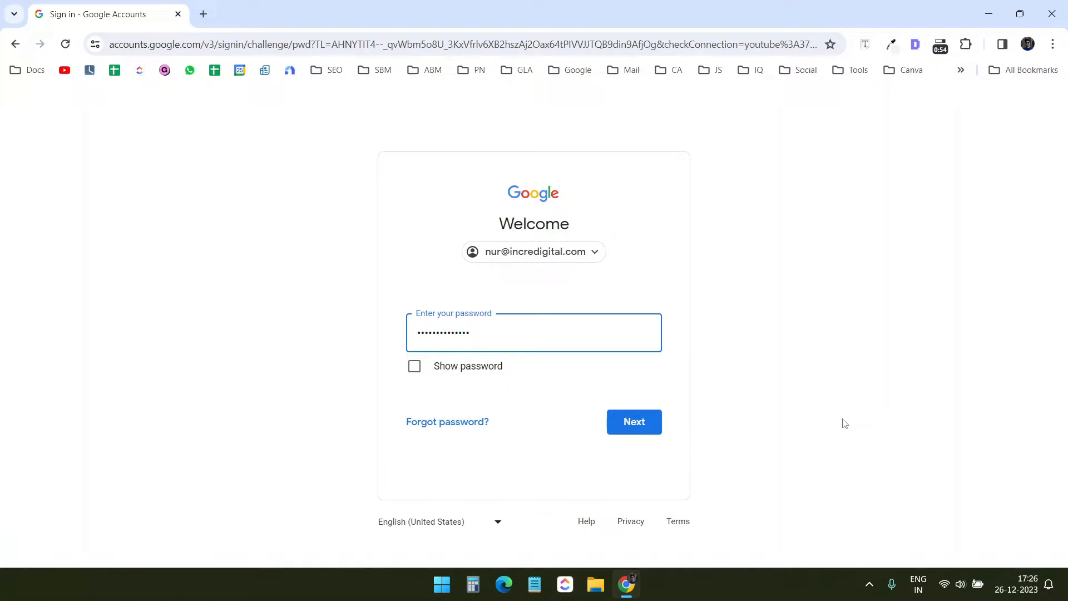
pyautogui.click(633, 421)
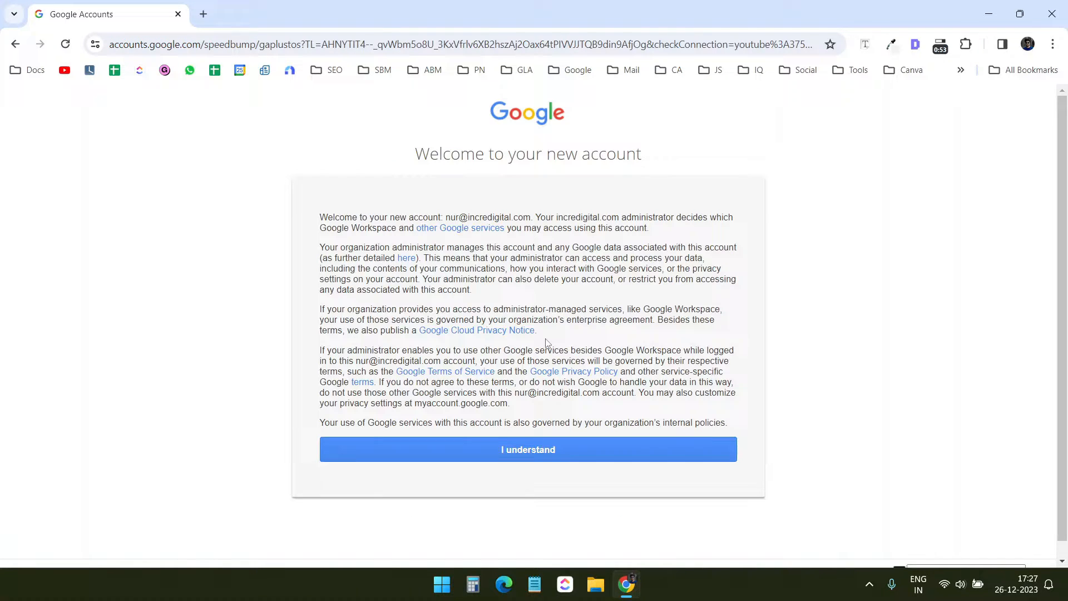
pyautogui.click(527, 448)
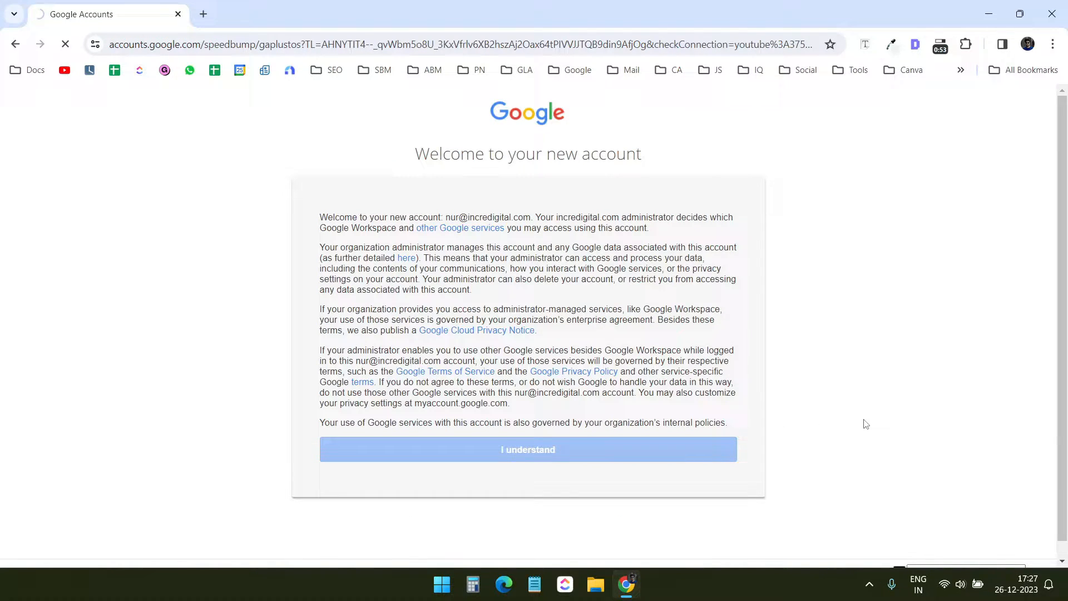
pyautogui.click(526, 449)
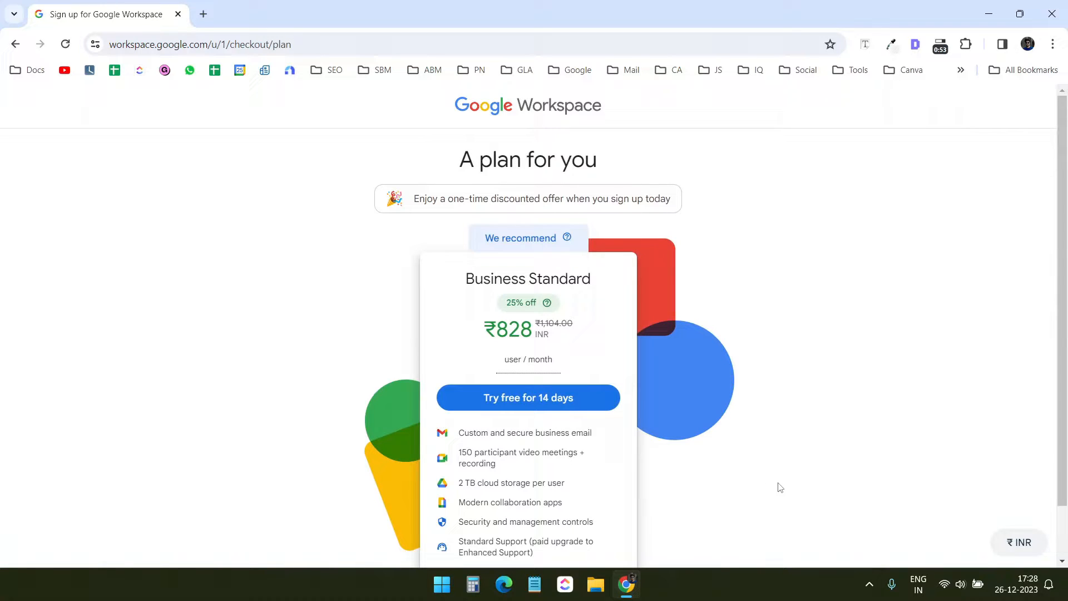
pyautogui.moveTo(501, 336)
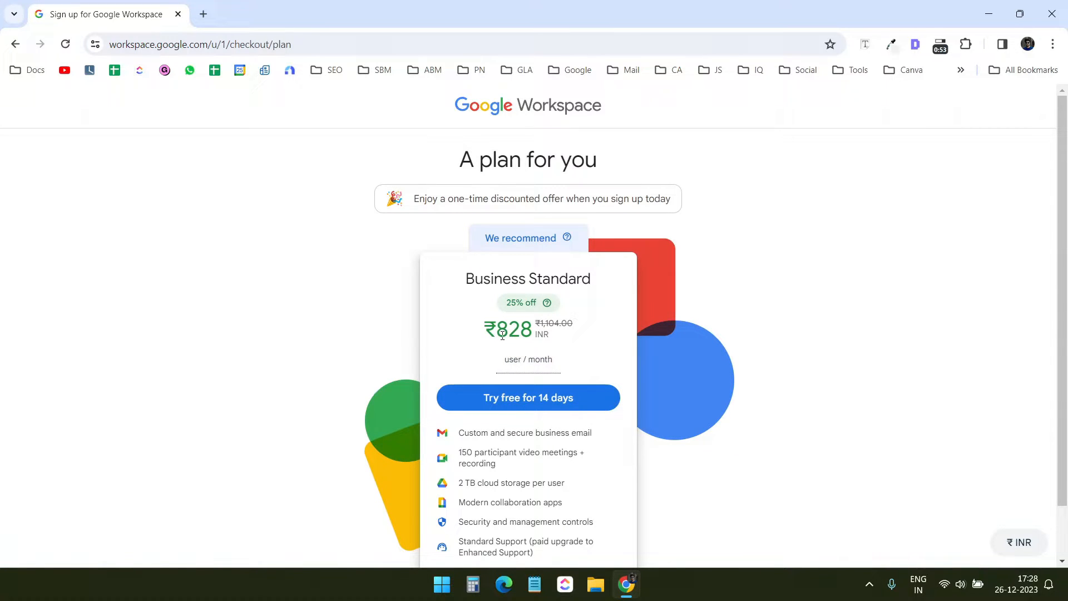
pyautogui.moveTo(549, 331)
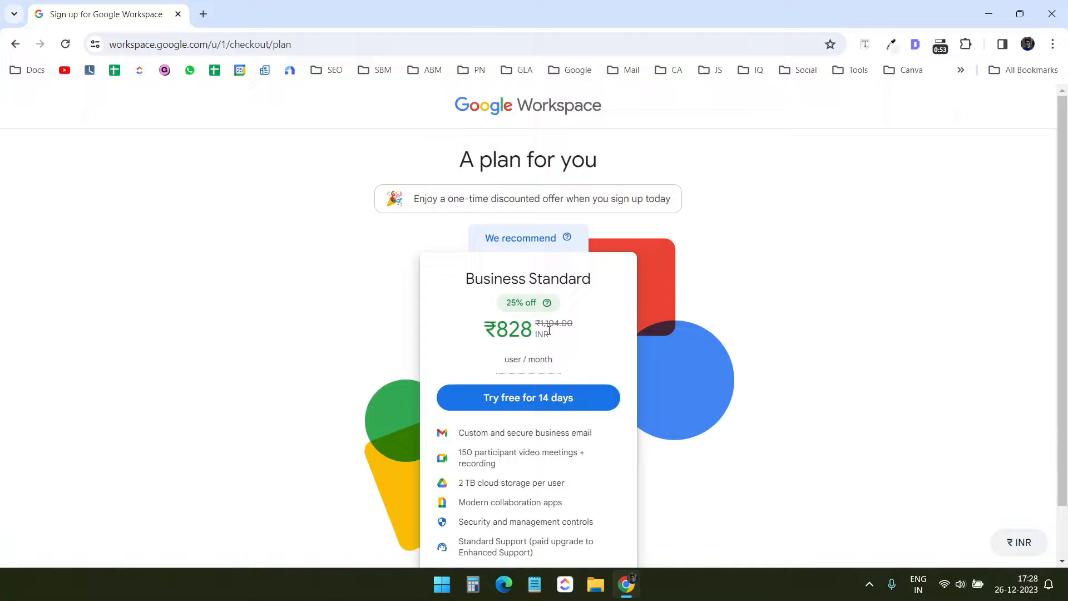
pyautogui.moveTo(664, 427)
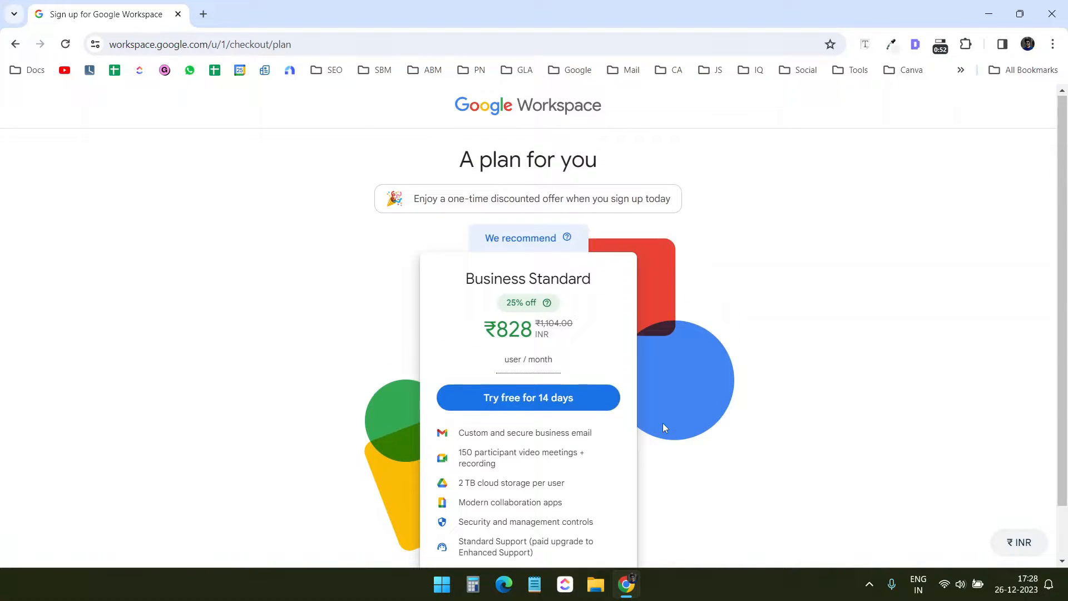
# Begin the 14-day Business Standard free trial and agree to complete checkout.
pyautogui.click(527, 397)
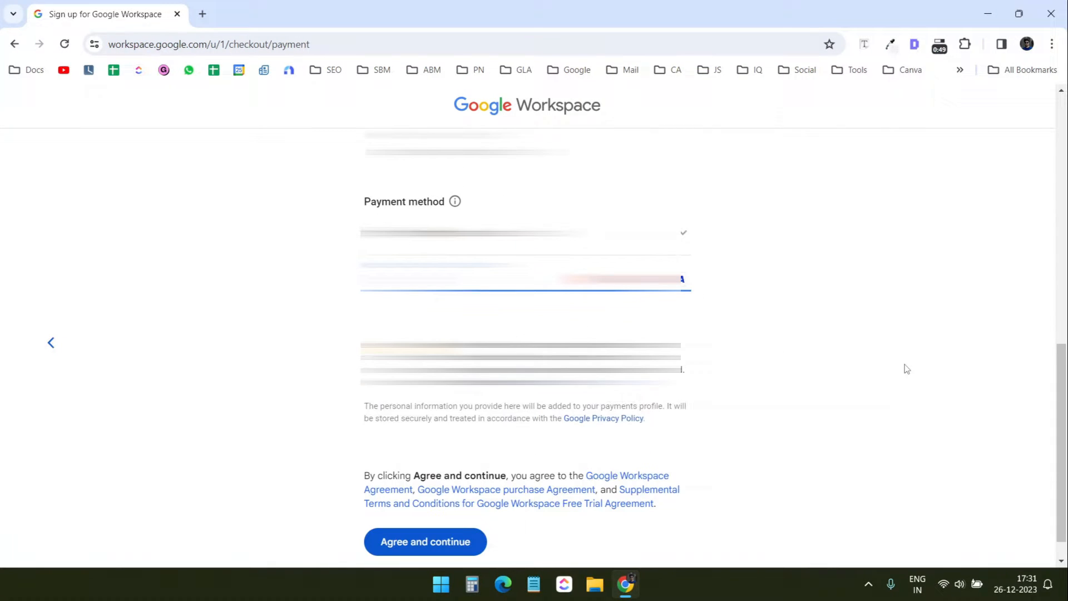
pyautogui.click(425, 542)
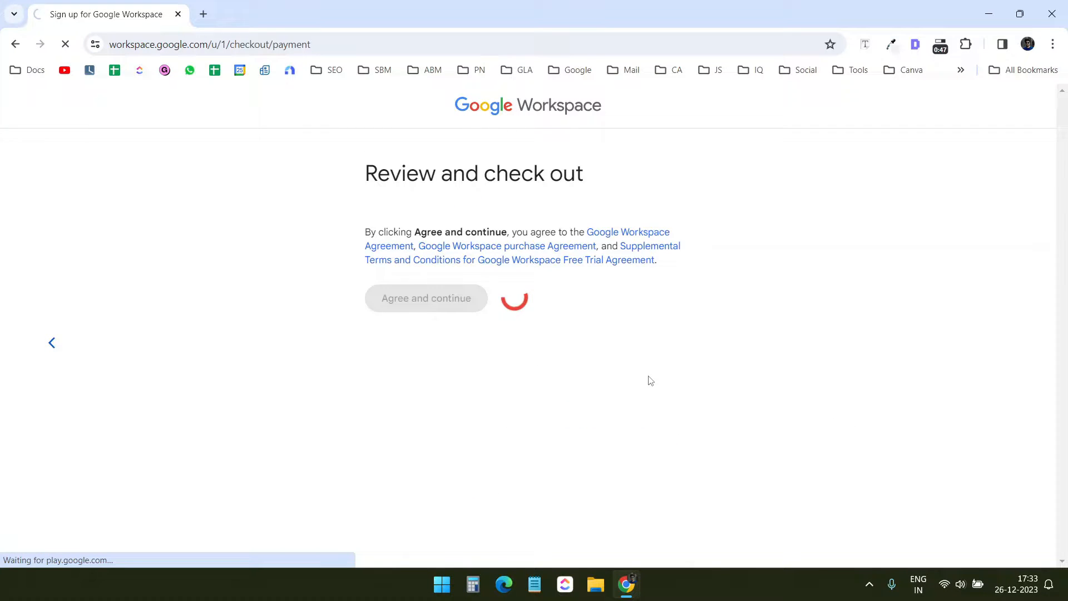
pyautogui.click(425, 298)
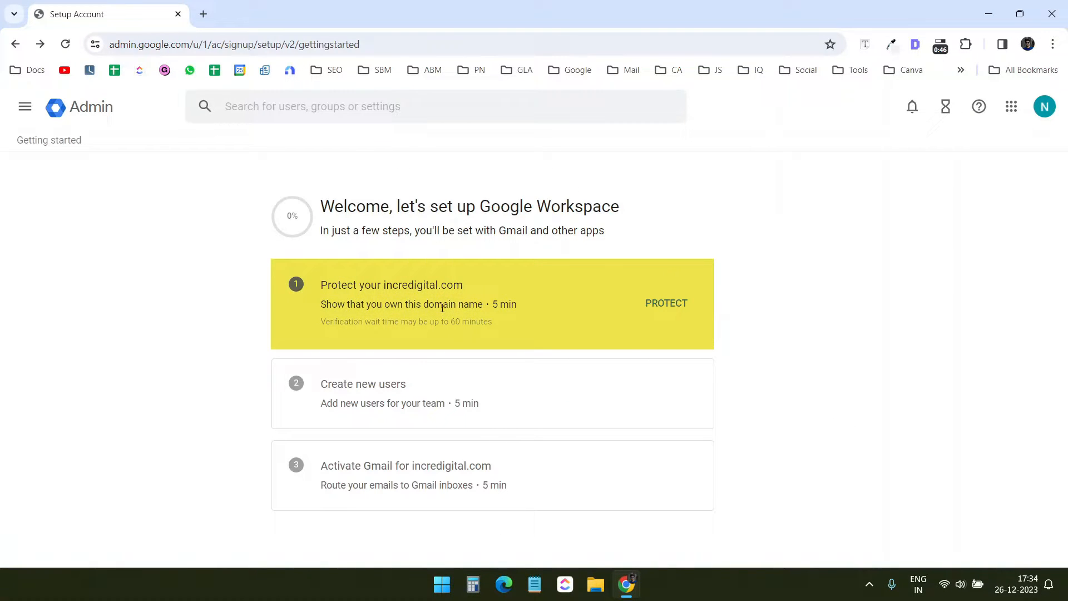
pyautogui.moveTo(597, 312)
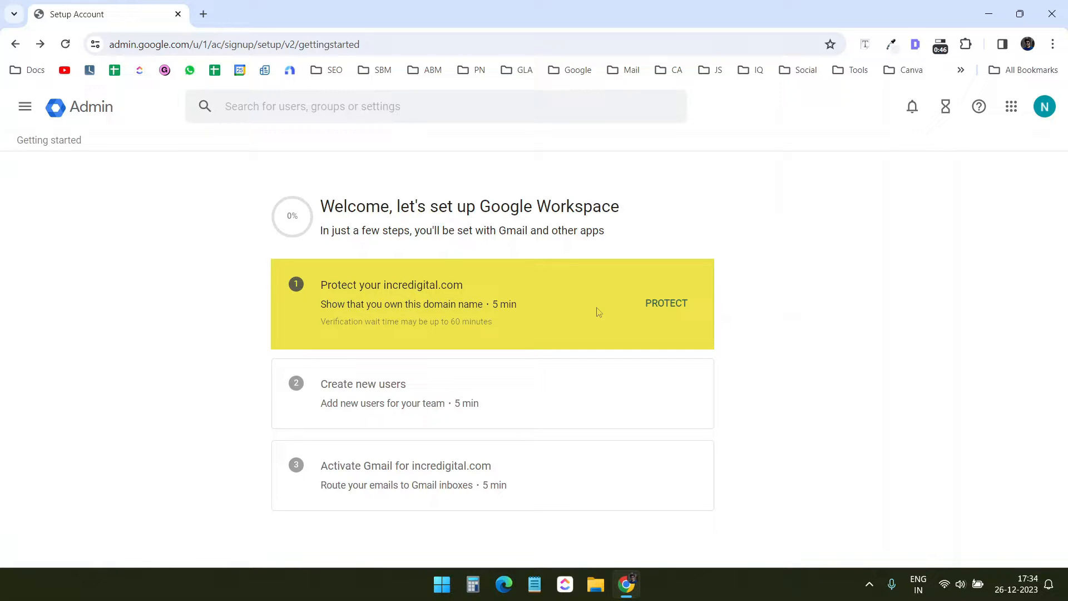
# Start protecting incredigital.com and proceed to the TXT-record verification instructions.
pyautogui.click(666, 303)
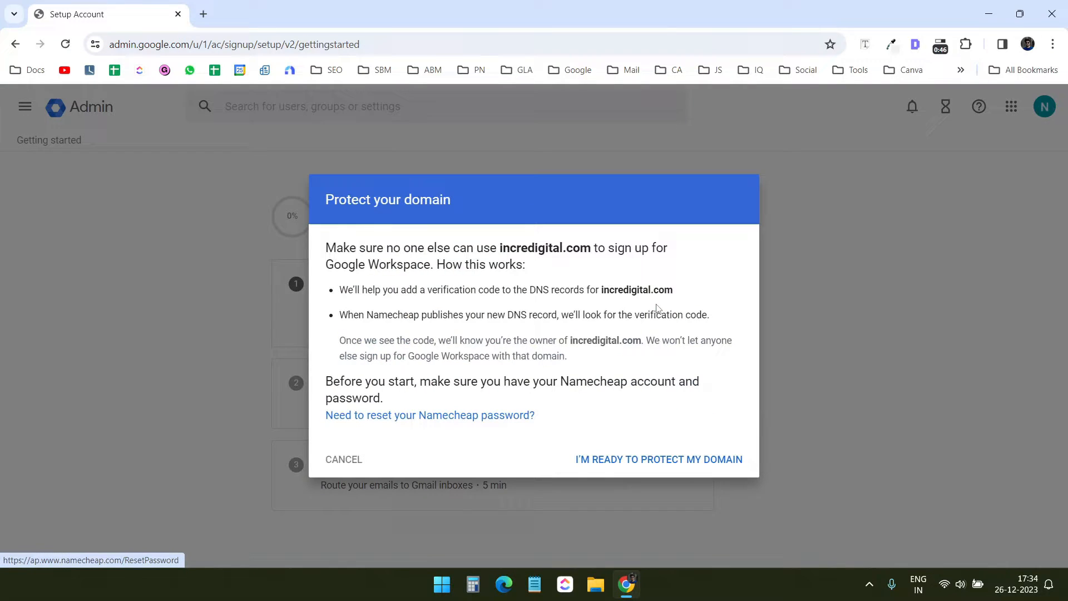
pyautogui.moveTo(659, 460)
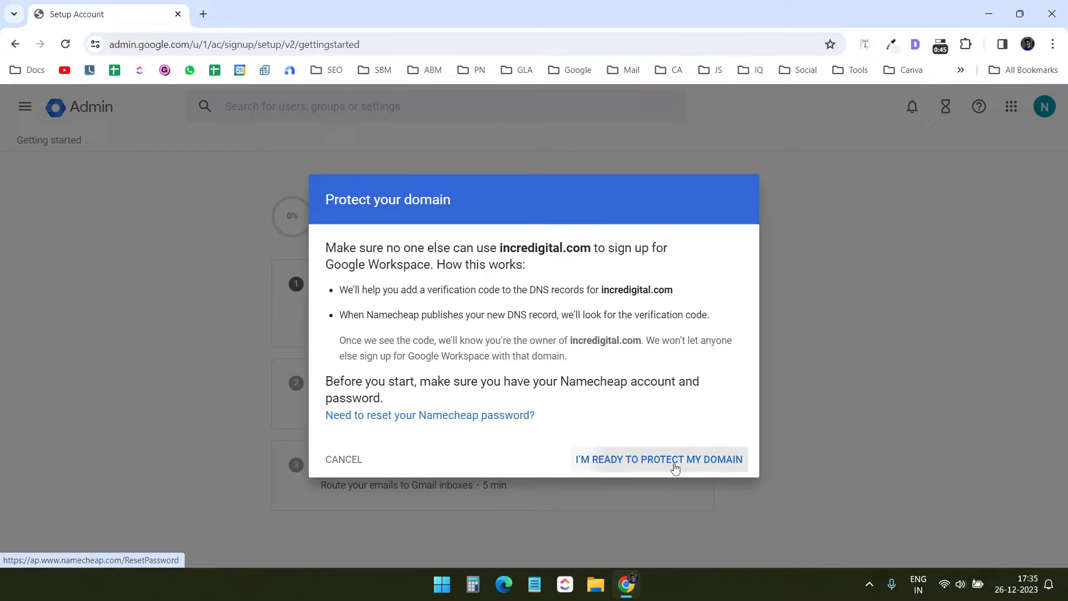
pyautogui.click(657, 458)
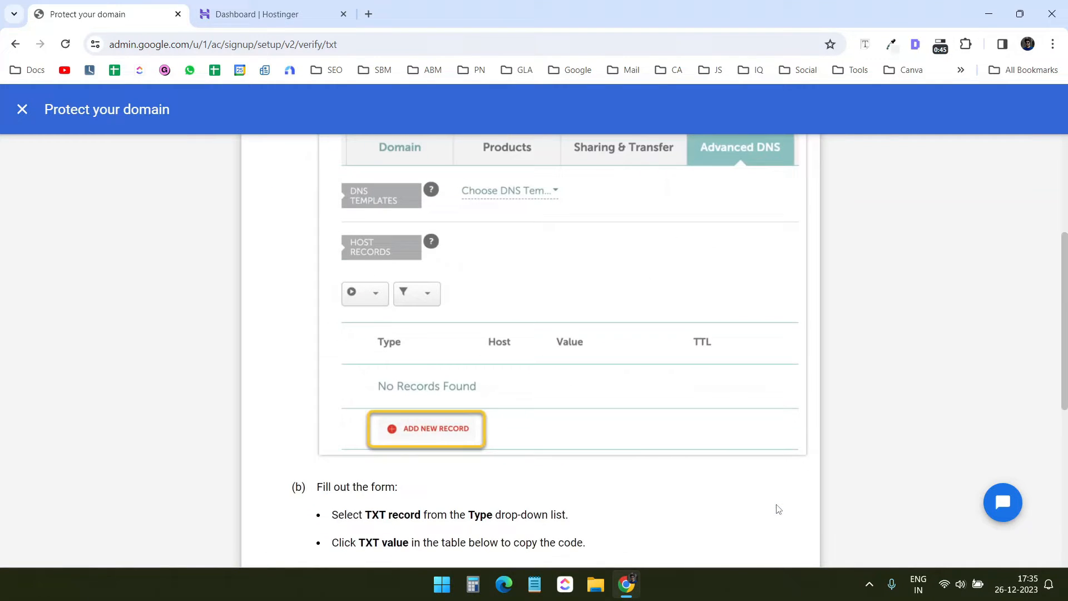
# Copy the TXT verification code for incredigital.com and switch to the Hostinger dashboard.
pyautogui.scroll(-3)
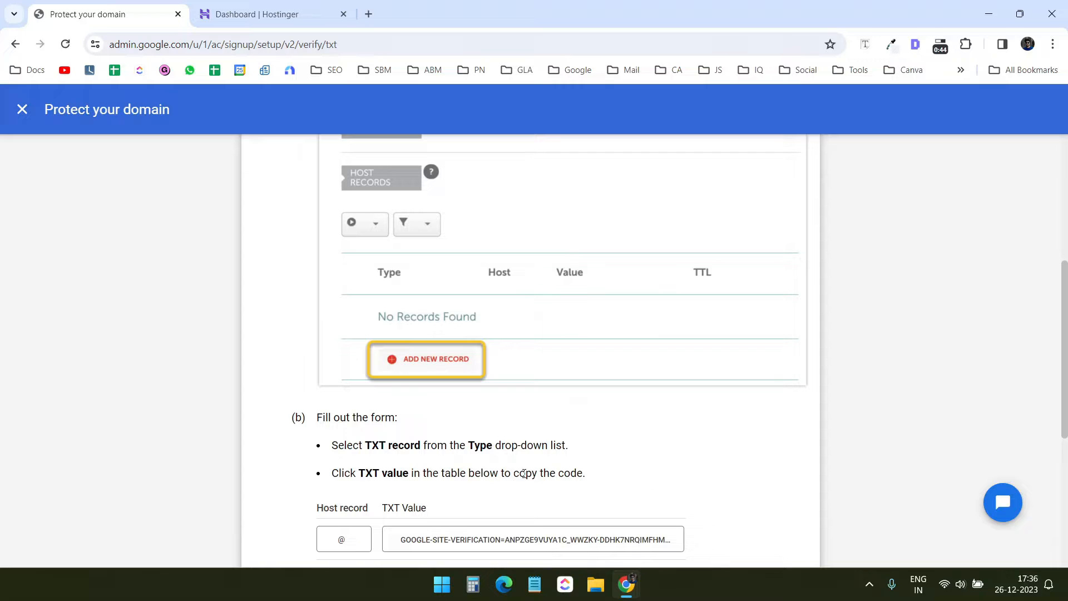
pyautogui.scroll(-3)
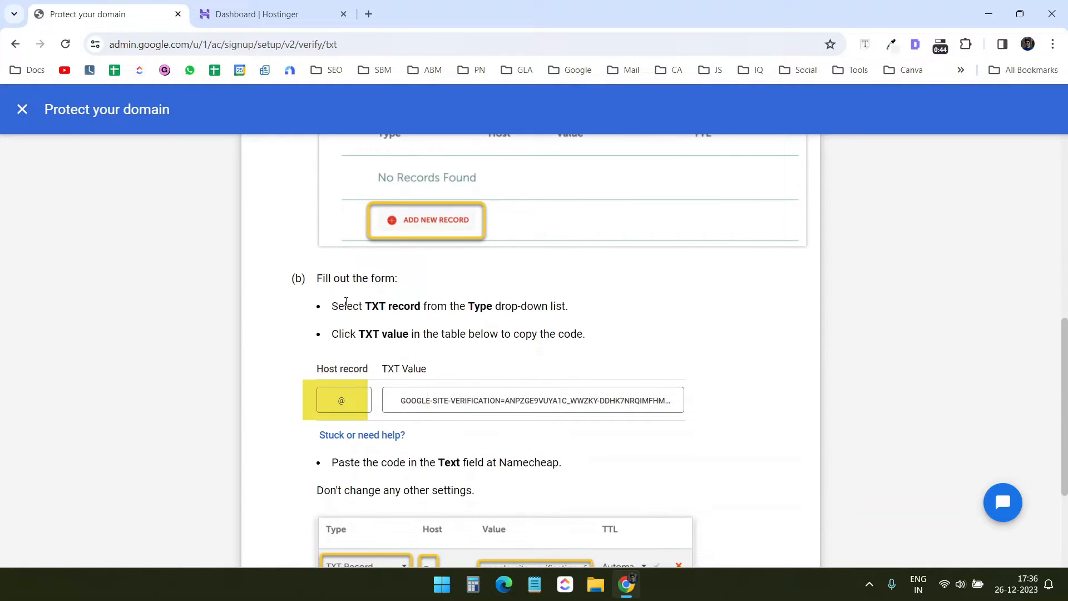
pyautogui.click(272, 14)
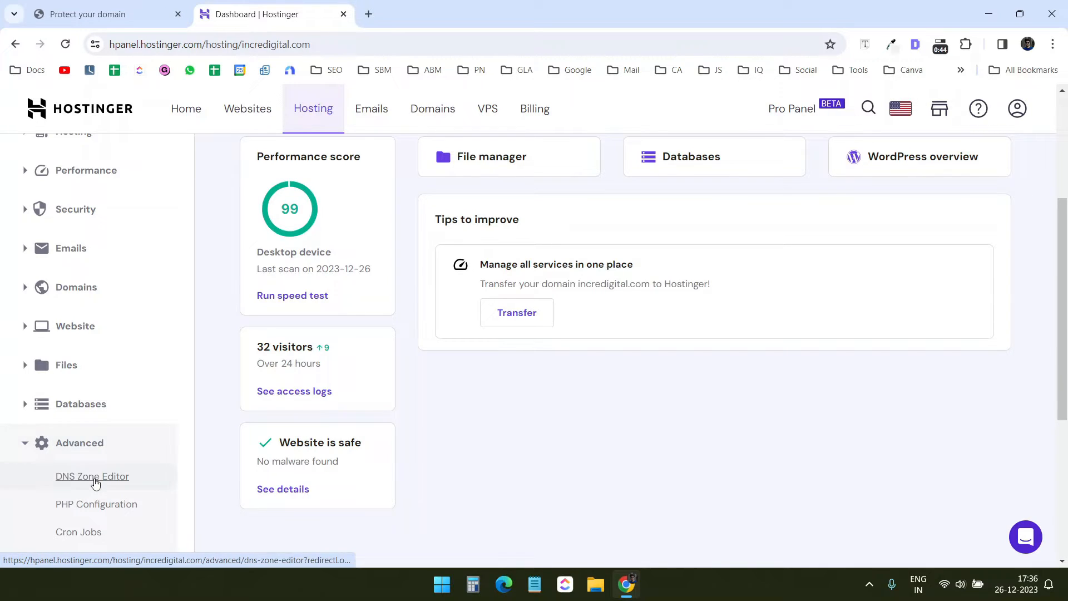
# Add a TXT record with value 'google-site-verification=AnPZge9v' in the DNS Zone Editor and return to Workspace.
pyautogui.click(92, 475)
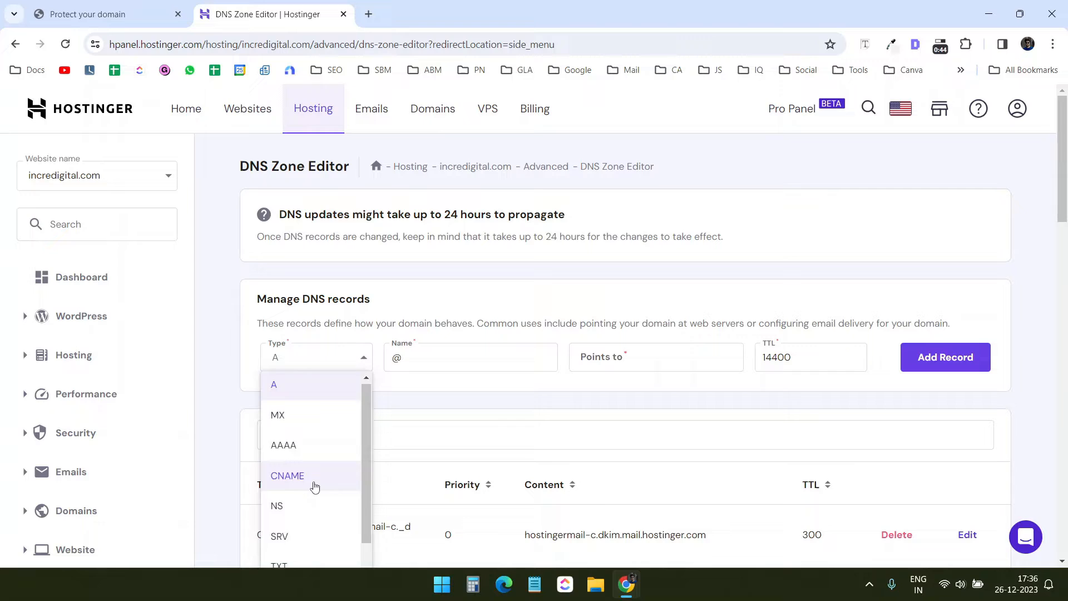
pyautogui.click(278, 565)
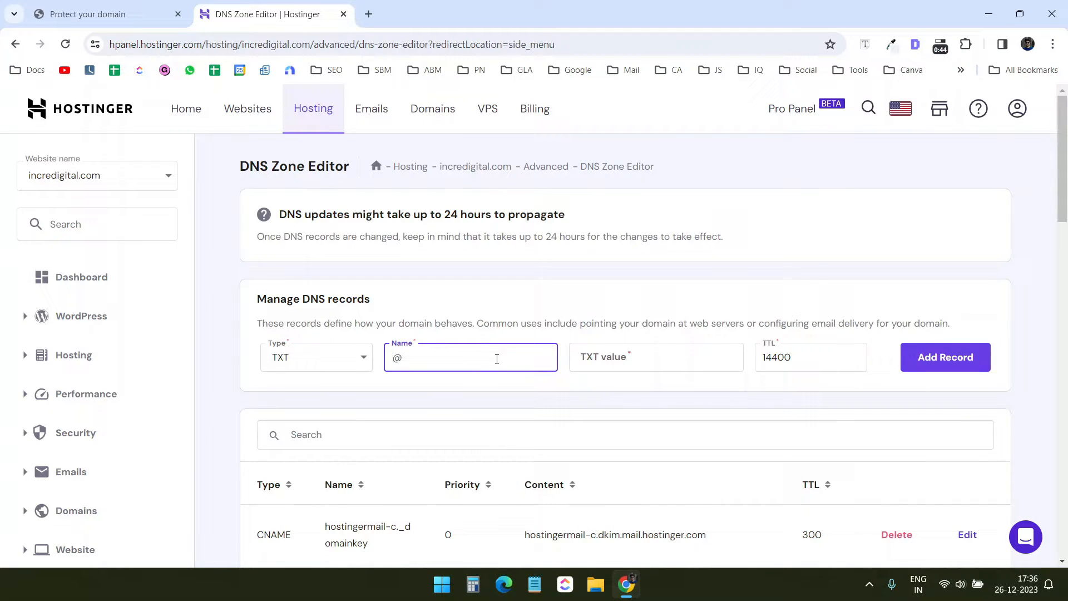
pyautogui.click(655, 357)
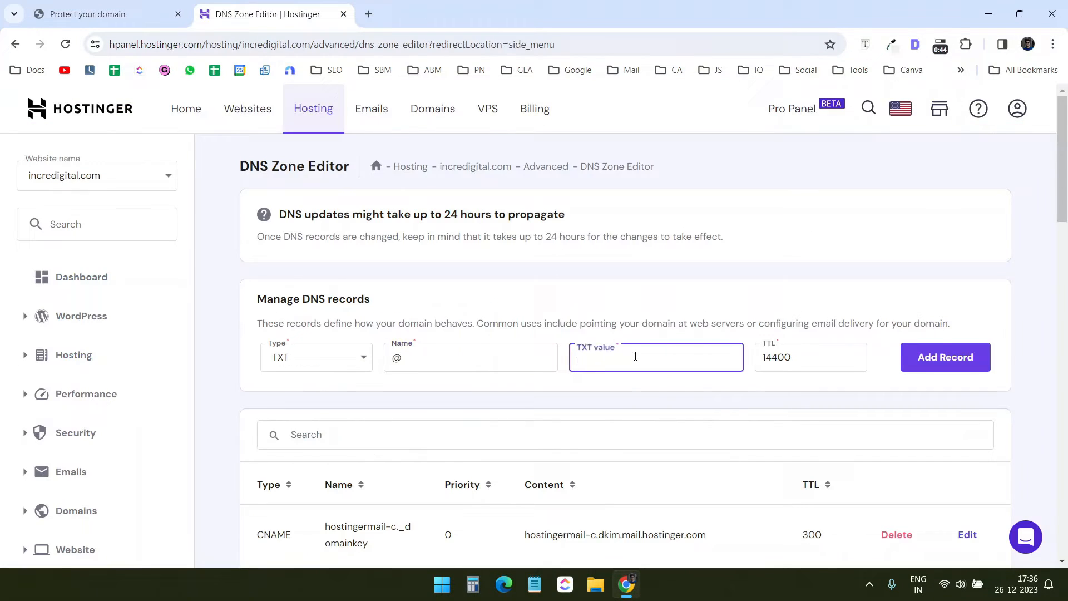
pyautogui.write('google-site-verification=AnPZge9vı')
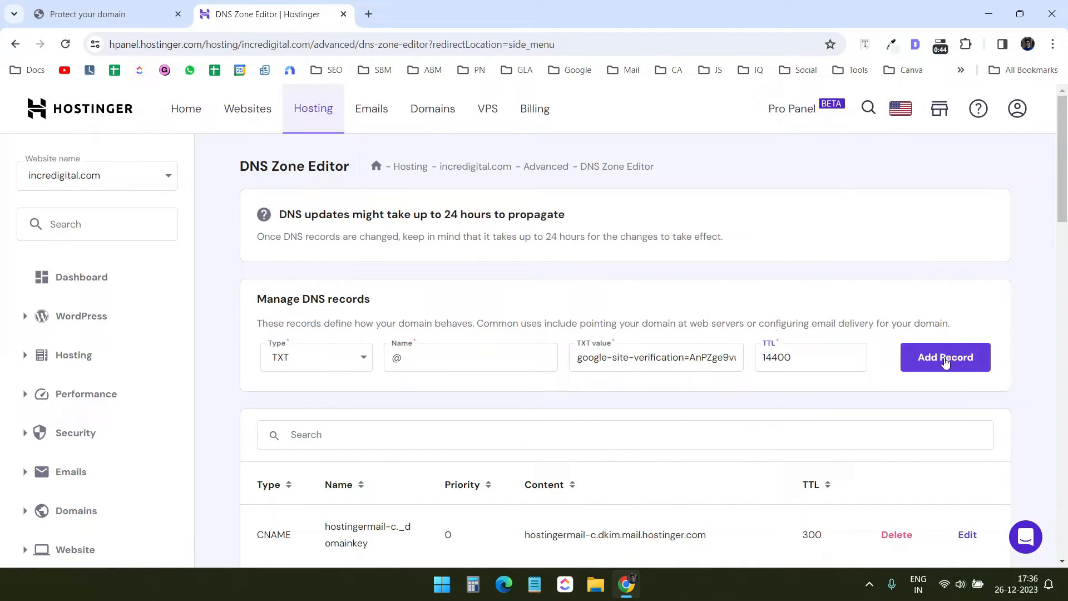
pyautogui.click(945, 357)
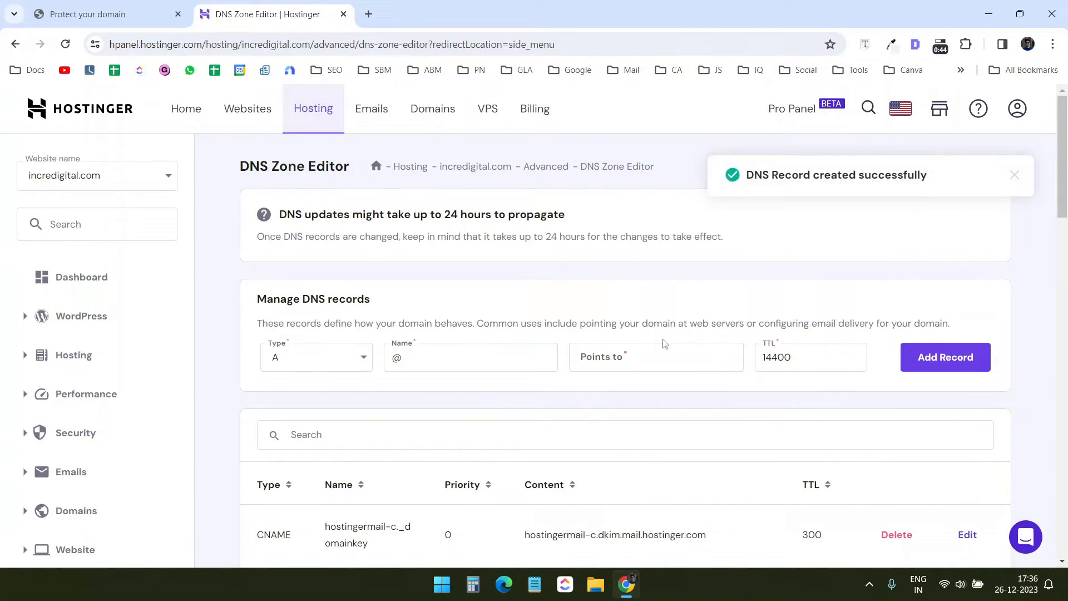
pyautogui.click(106, 13)
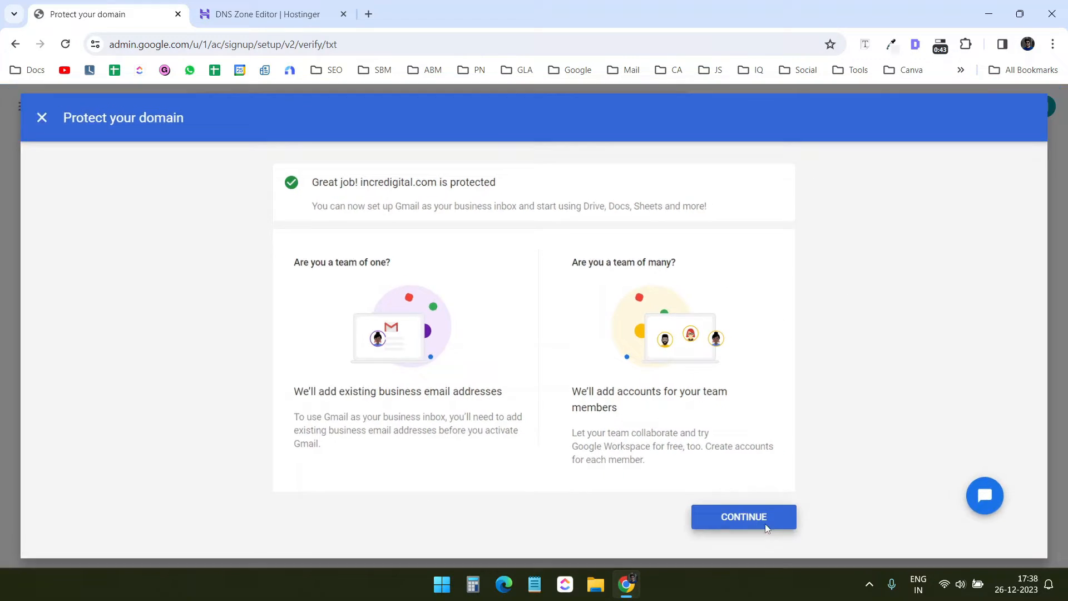
# Continue from the 'incredigital.com is protected' screen back to the setup guide.
pyautogui.click(742, 516)
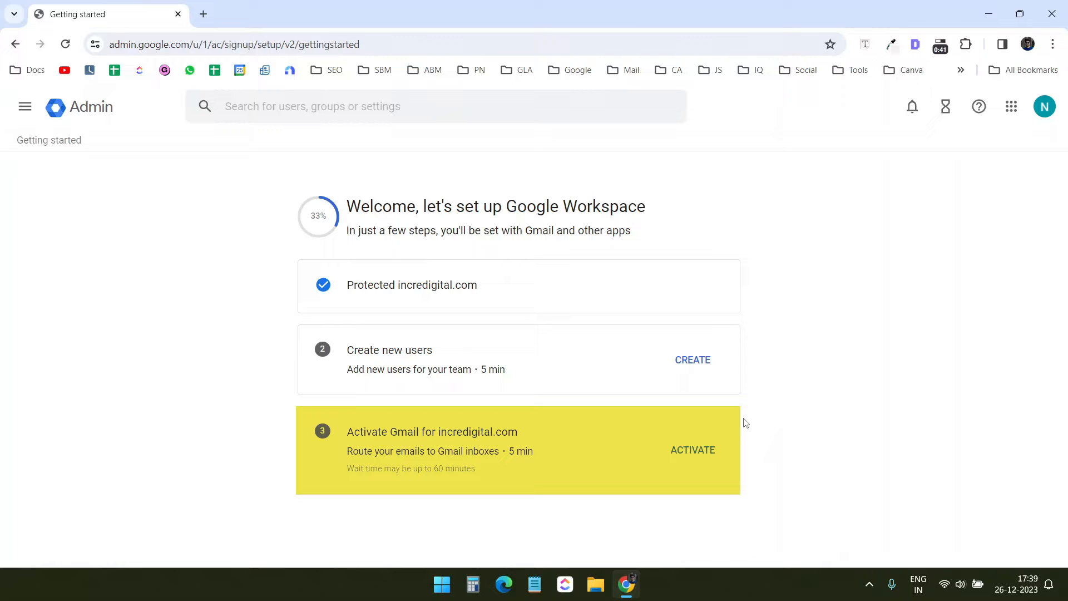
# Start Gmail activation and review Step 1 'Find your DNS records or settings'.
pyautogui.click(692, 450)
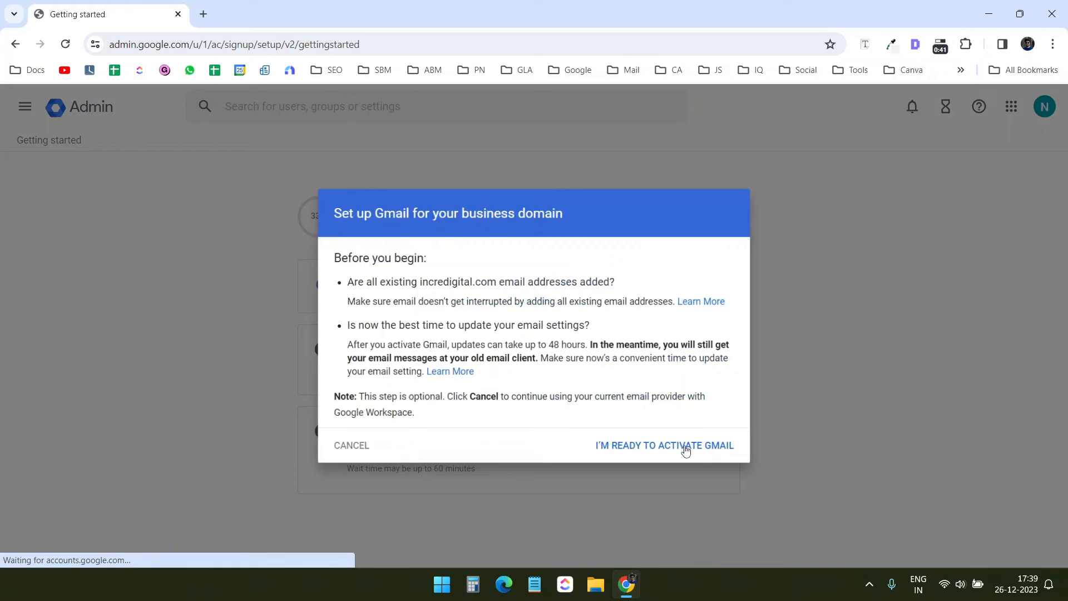
pyautogui.click(664, 445)
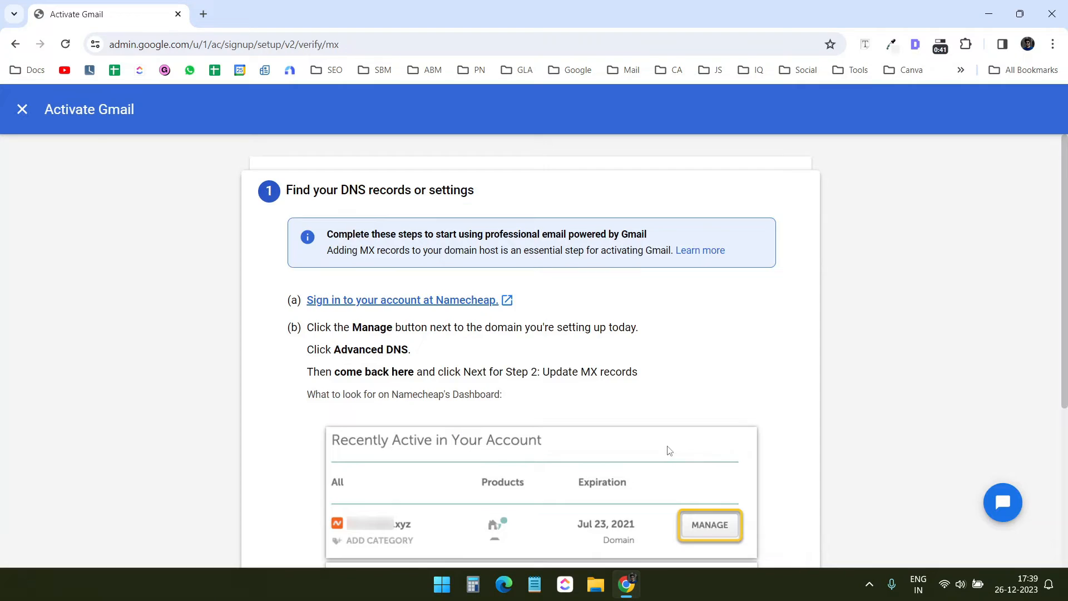
pyautogui.scroll(-3)
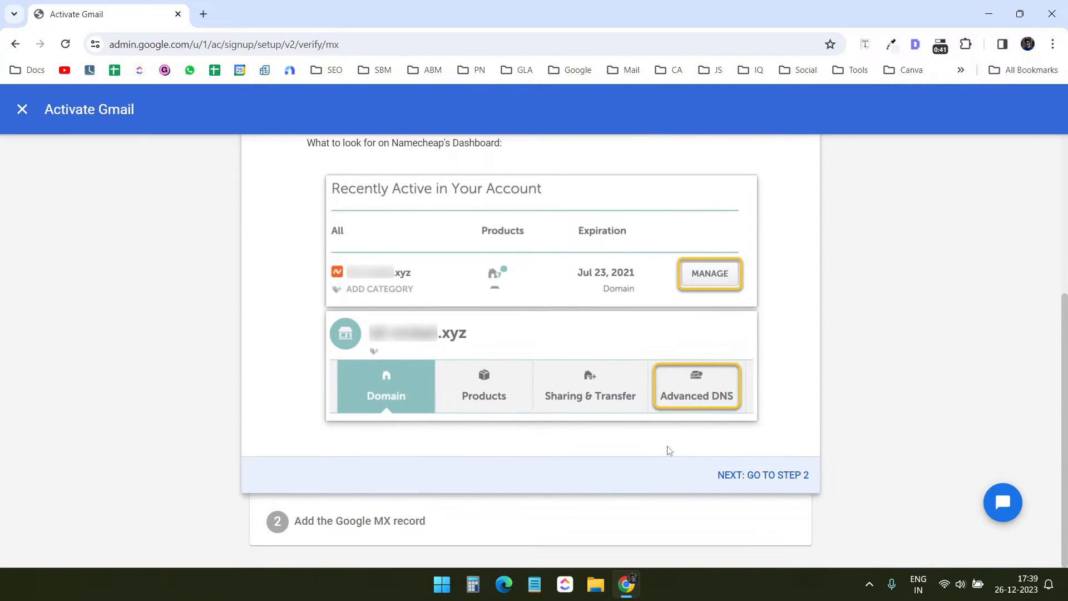
pyautogui.moveTo(625, 484)
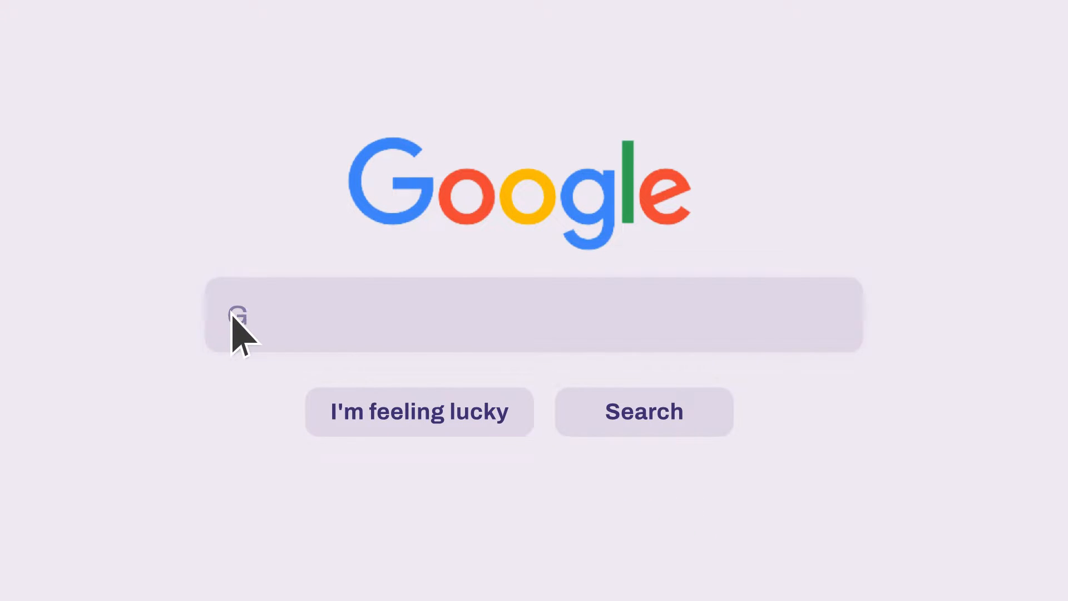
# Search 'Google Workspace MX Records' for the Admin Help article, then return to the DNS zone editor.
pyautogui.write('Google Workspace MX Records')
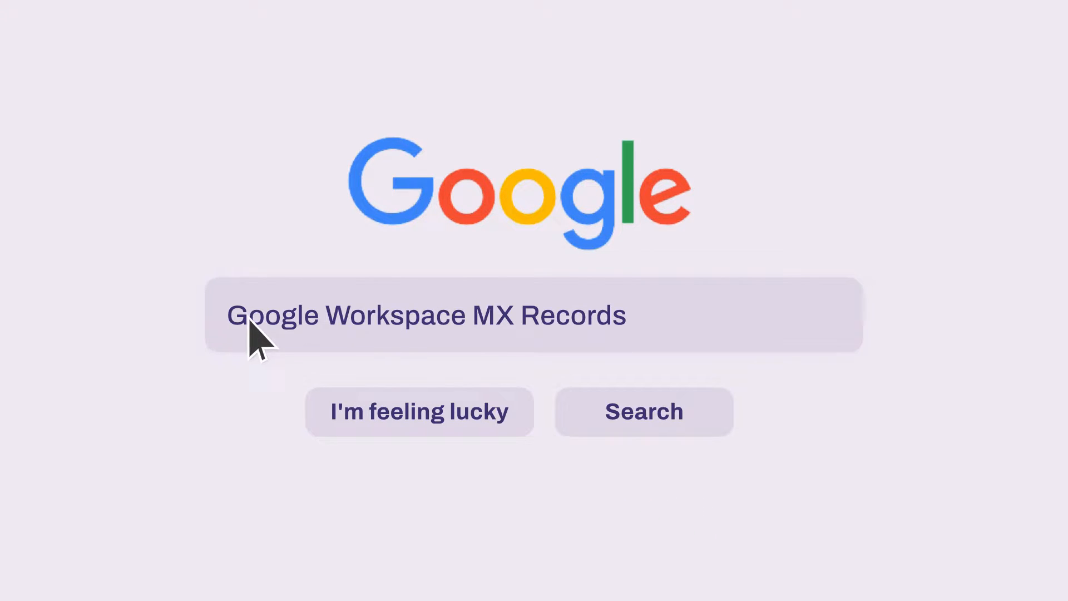
pyautogui.click(642, 412)
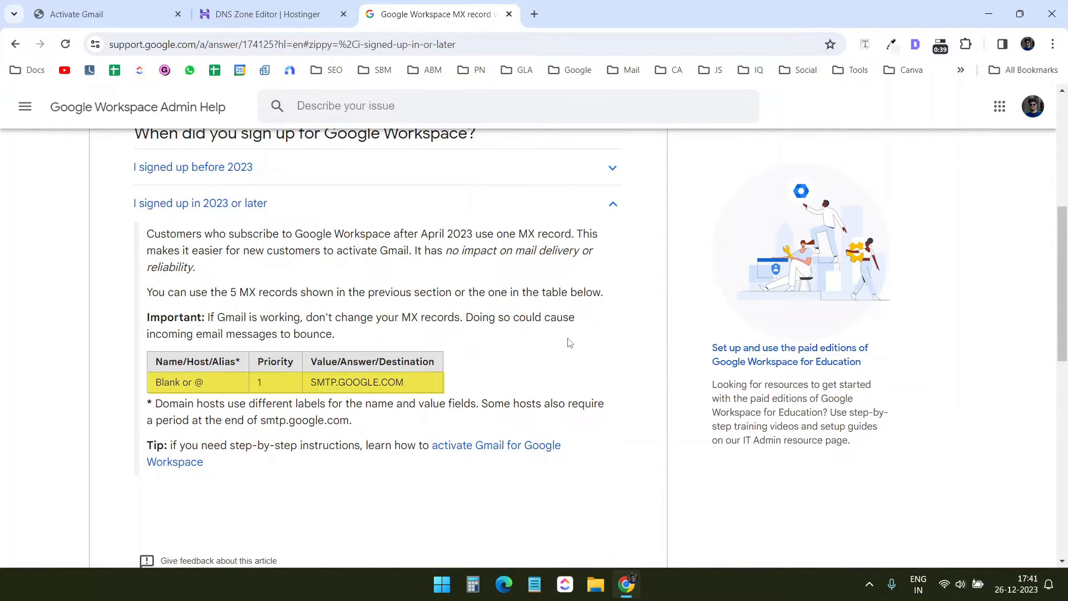
pyautogui.click(266, 13)
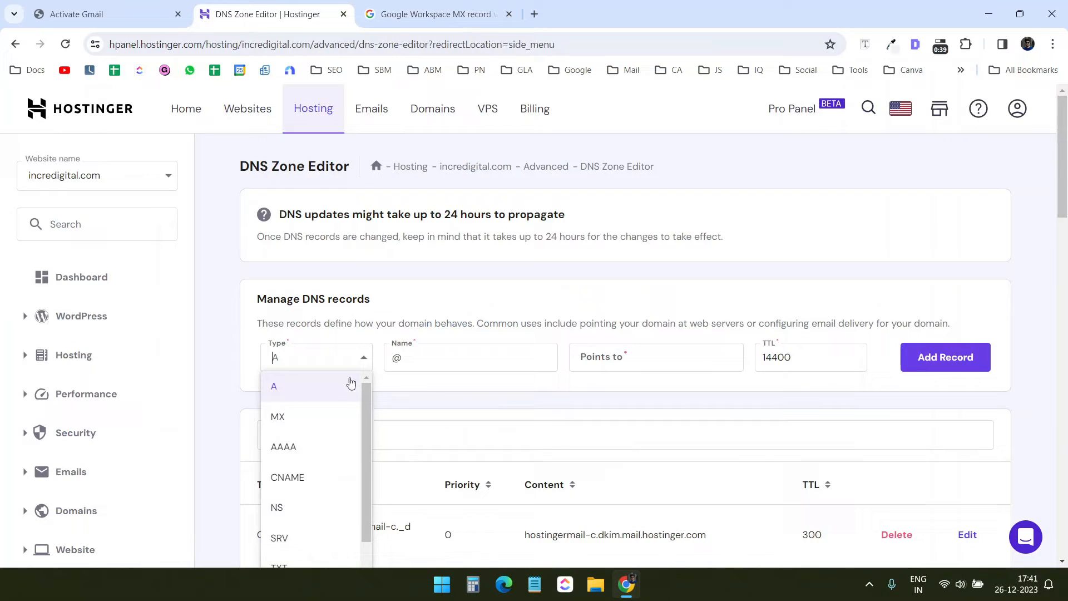
# Add an MX record pointing to SMTP.GOOGLE.COM with priority 1.
pyautogui.click(277, 416)
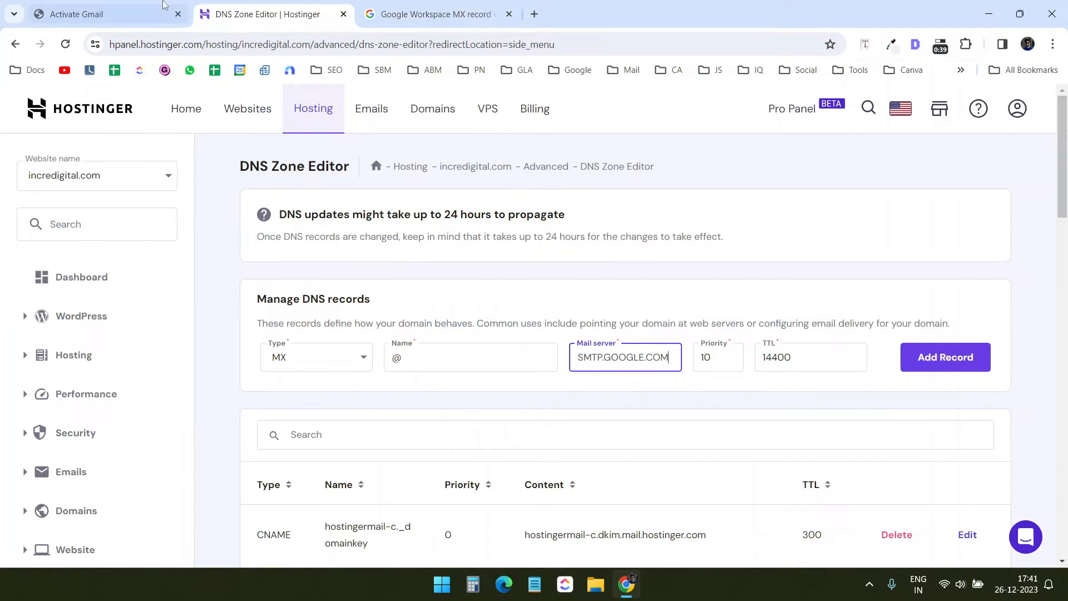
pyautogui.click(945, 358)
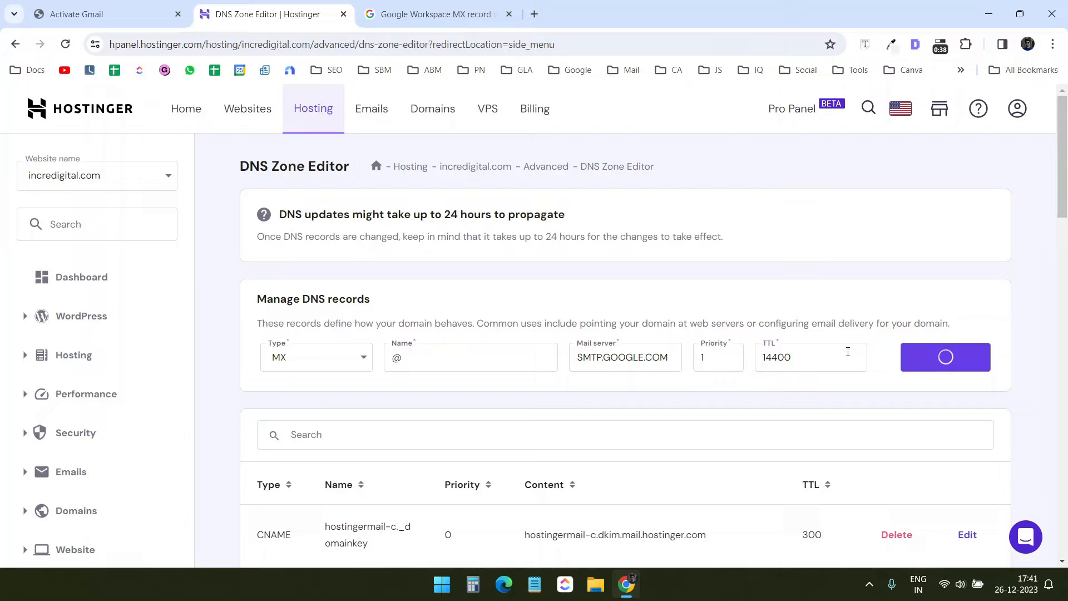
pyautogui.click(944, 356)
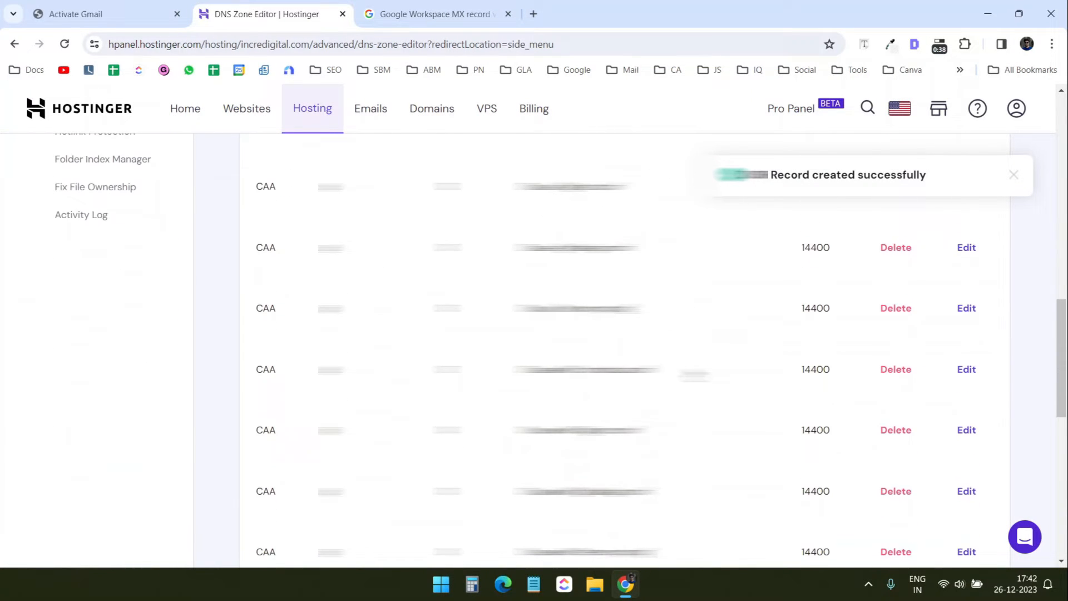
# Delete the old mx1/mx2.hostinger.in MX records and return to the Gmail activation page.
pyautogui.scroll(-3)
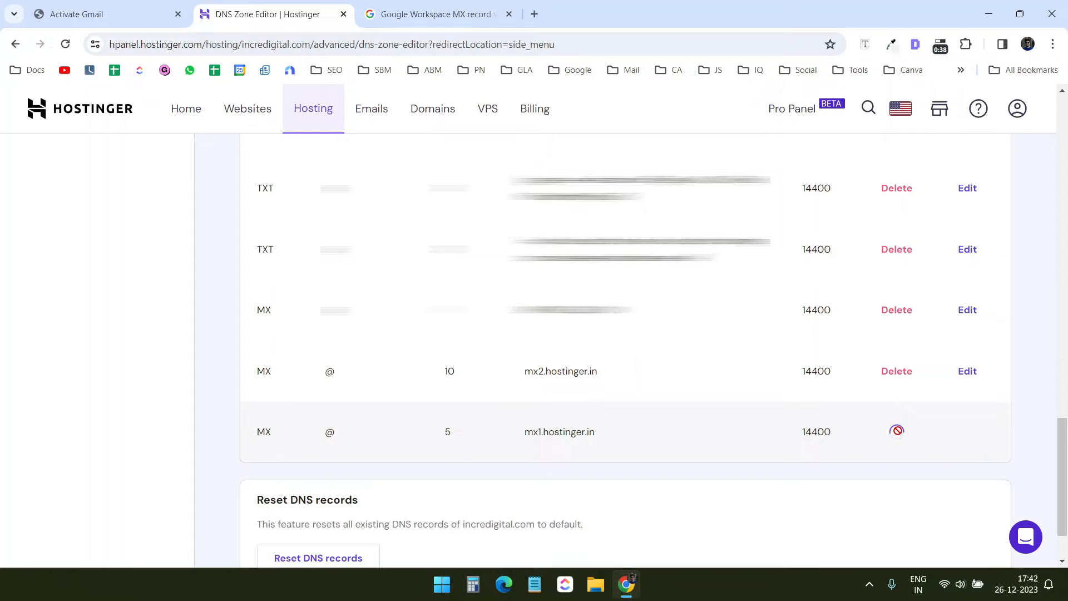
pyautogui.click(896, 431)
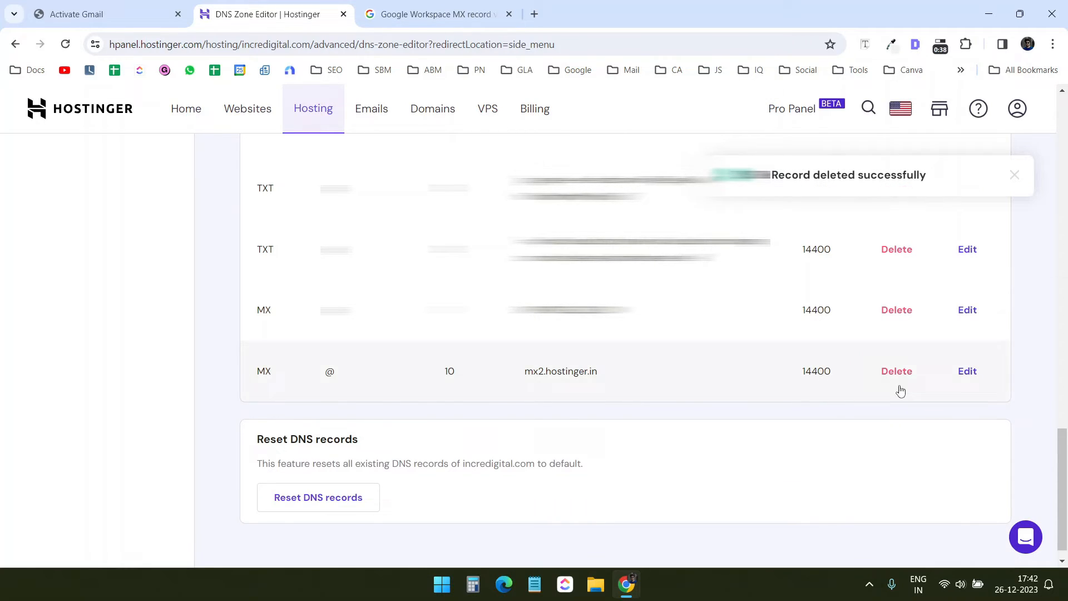
pyautogui.scroll(3)
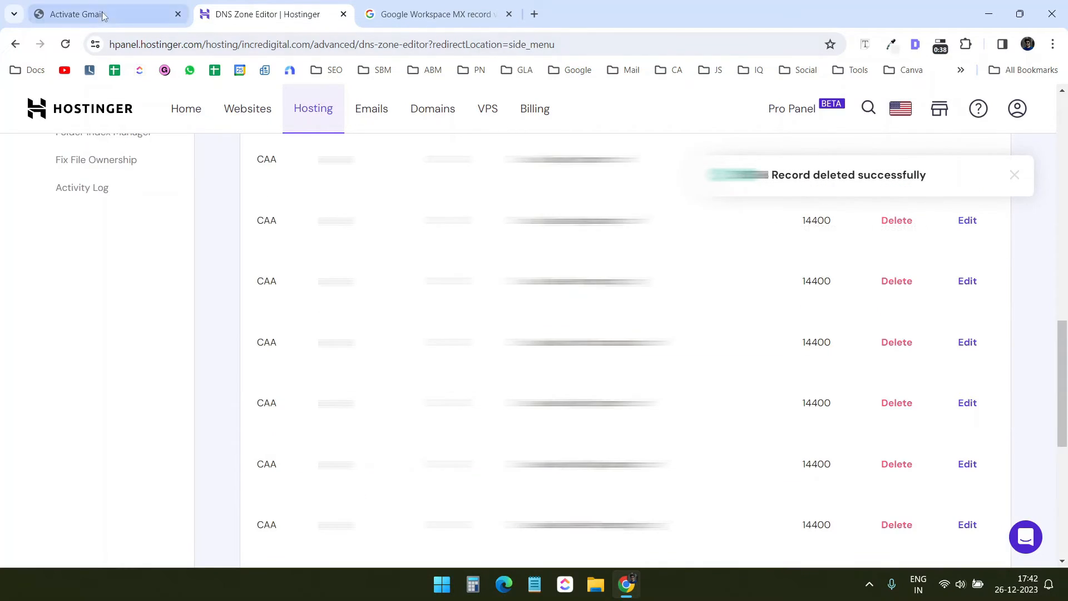
pyautogui.click(75, 13)
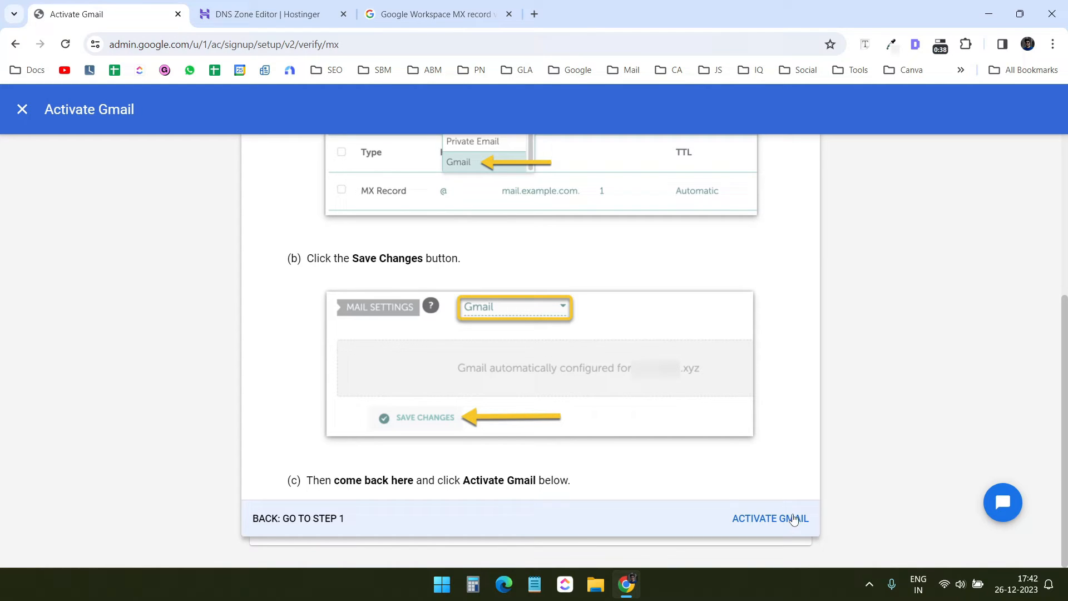
# Activate Gmail, let the MX check confirm the records, and finish setup.
pyautogui.click(770, 518)
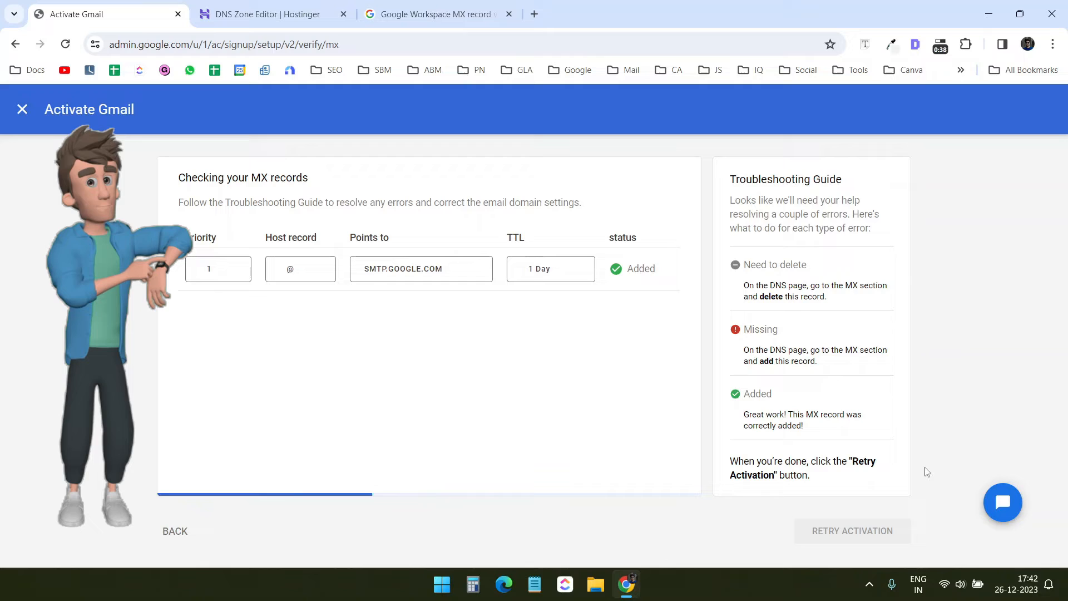
pyautogui.click(853, 531)
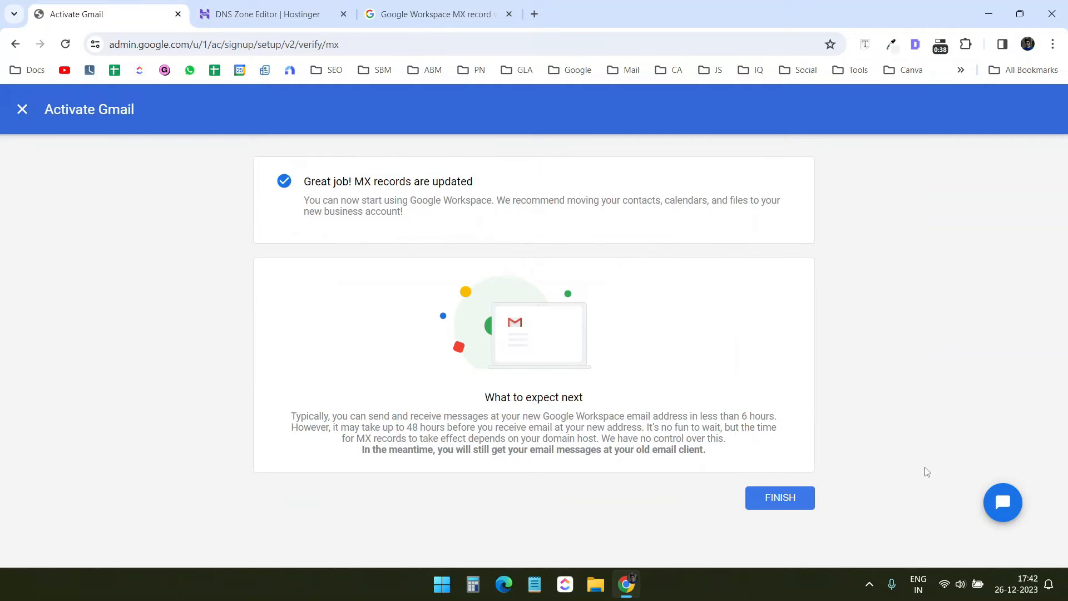
pyautogui.click(778, 498)
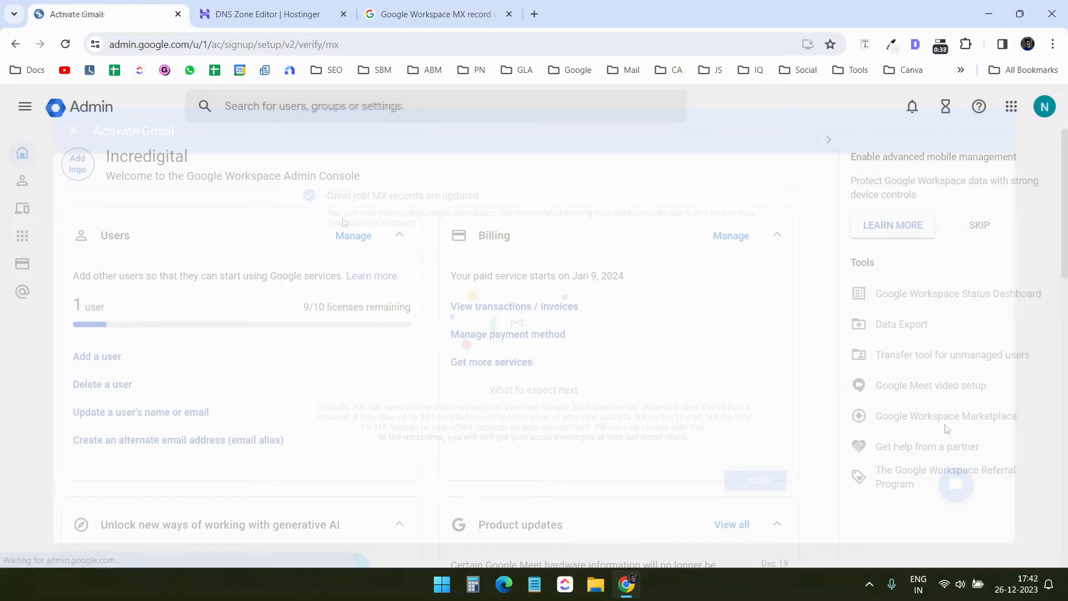
# From the Admin console home, review the license count and open the Users list.
pyautogui.click(754, 481)
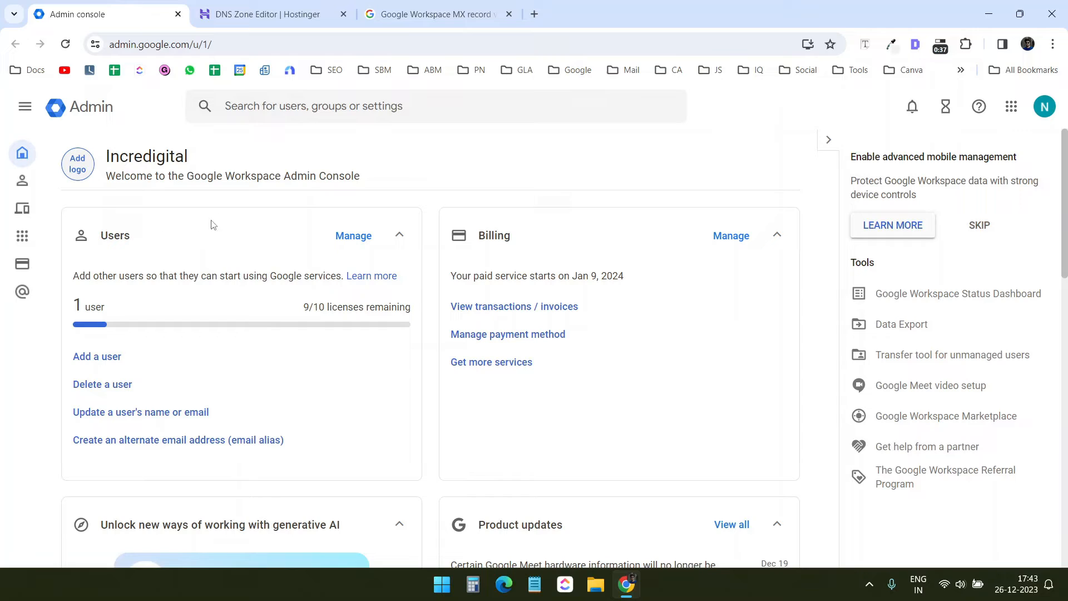
pyautogui.doubleClick(356, 307)
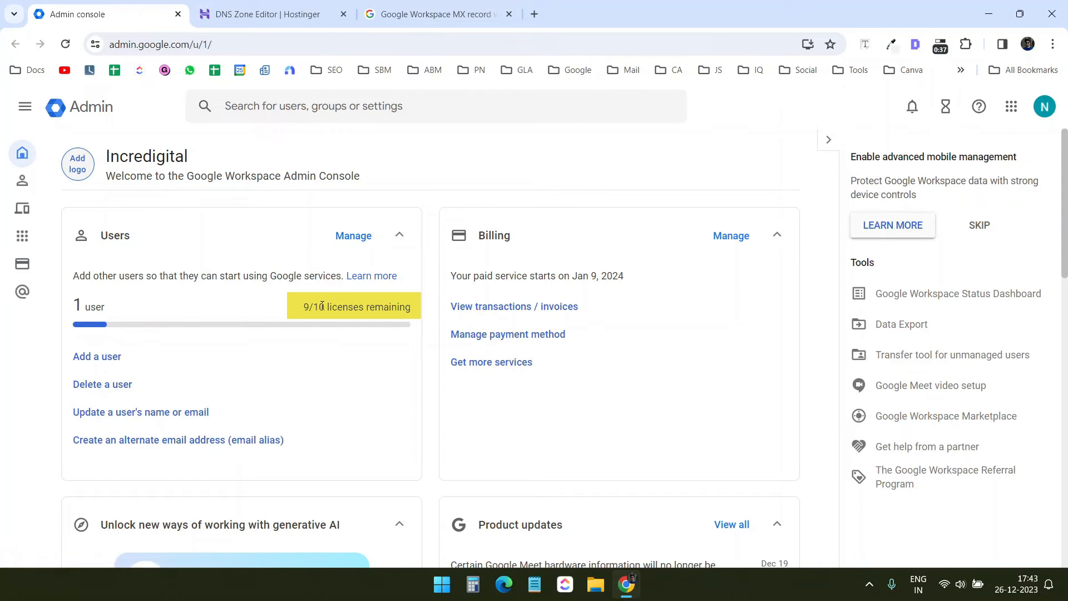
pyautogui.click(352, 235)
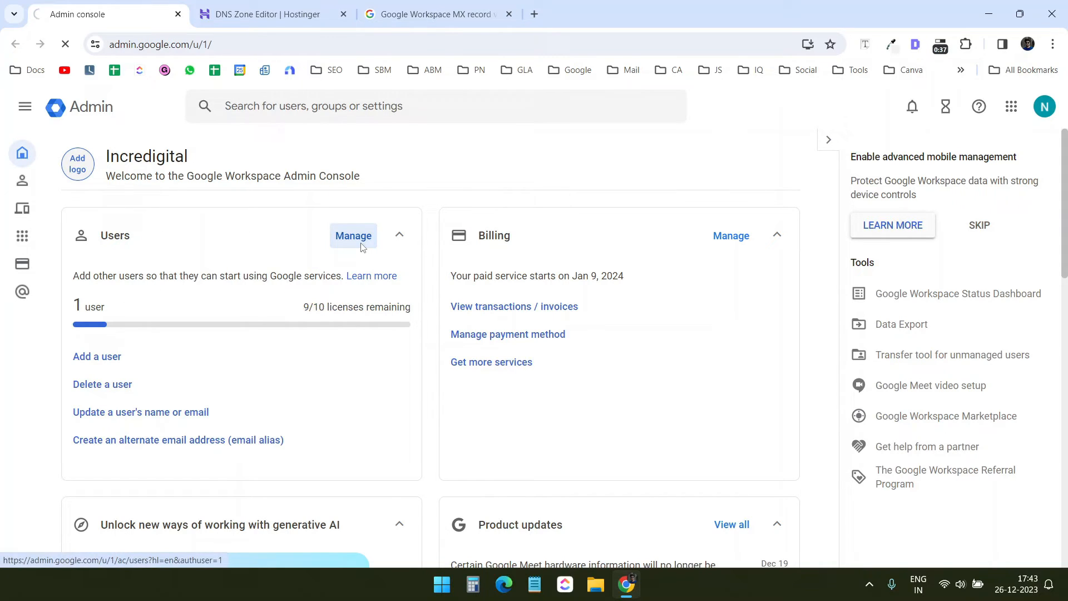
pyautogui.click(353, 235)
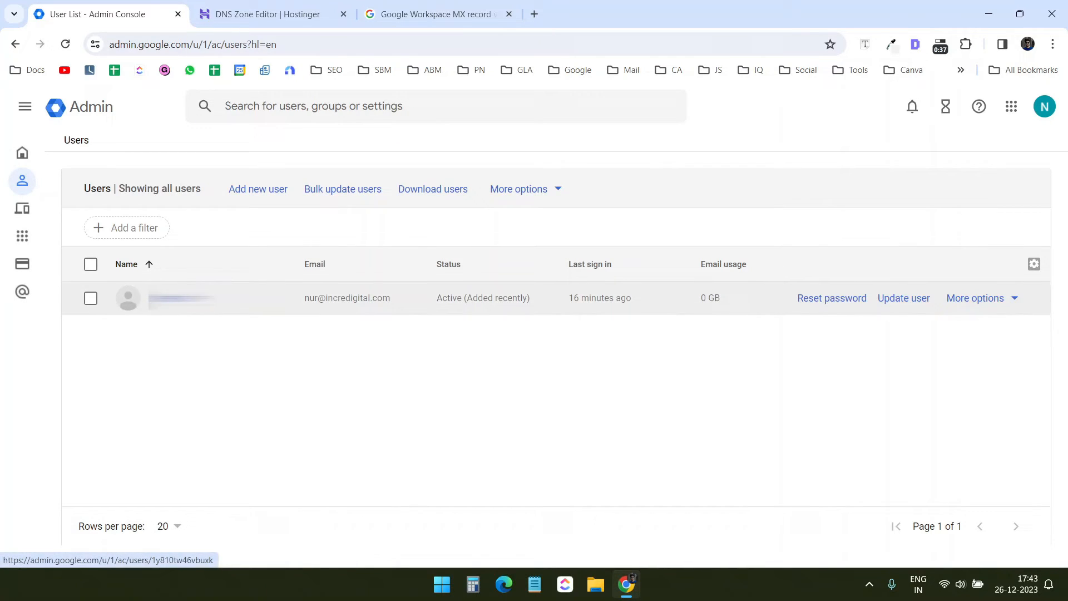
pyautogui.moveTo(599, 404)
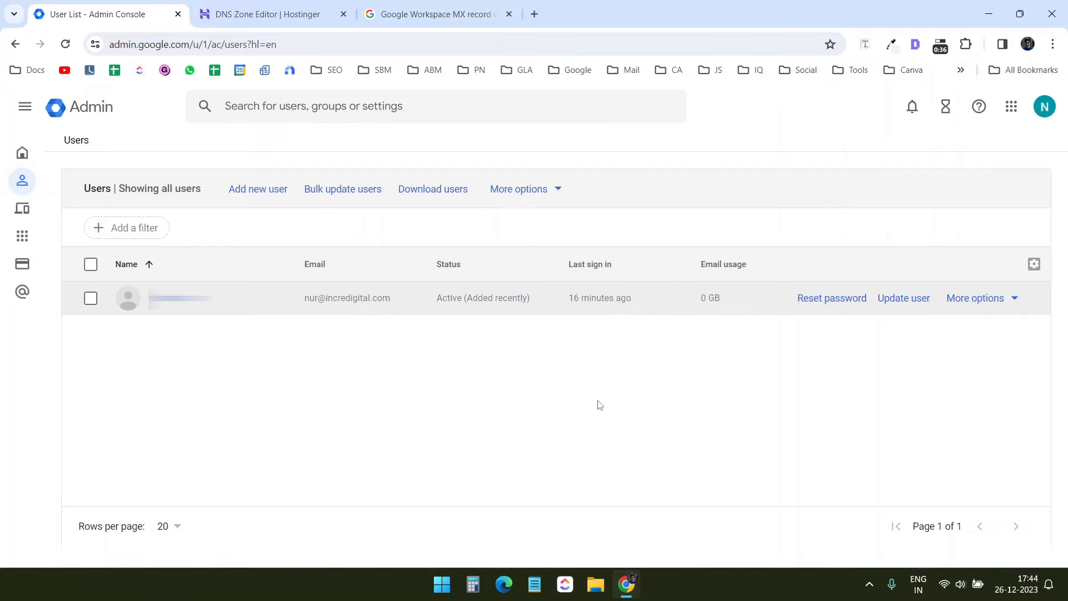
pyautogui.moveTo(574, 372)
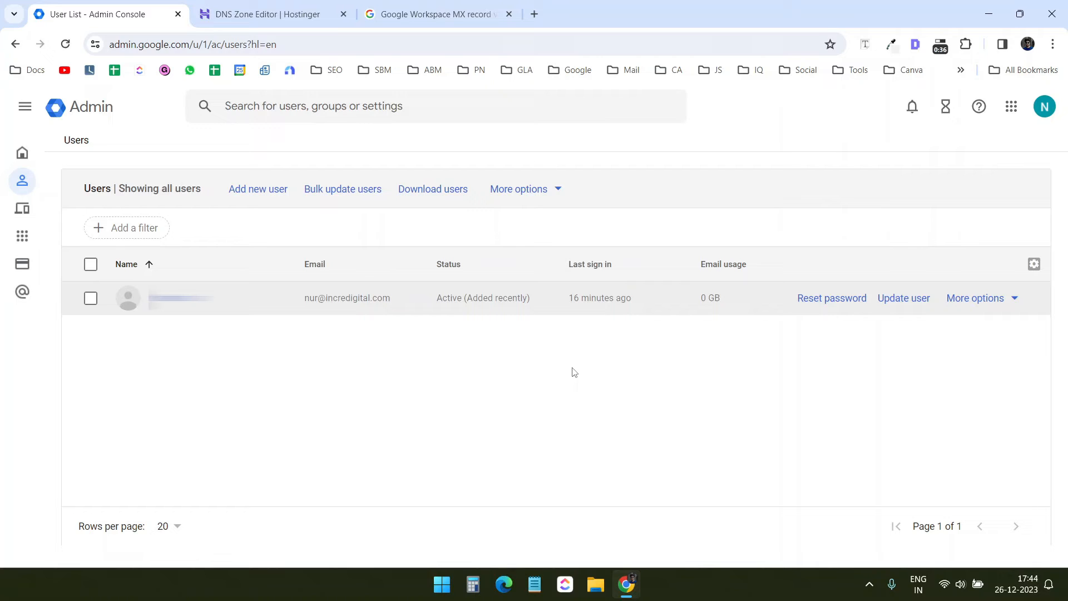
pyautogui.moveTo(277, 223)
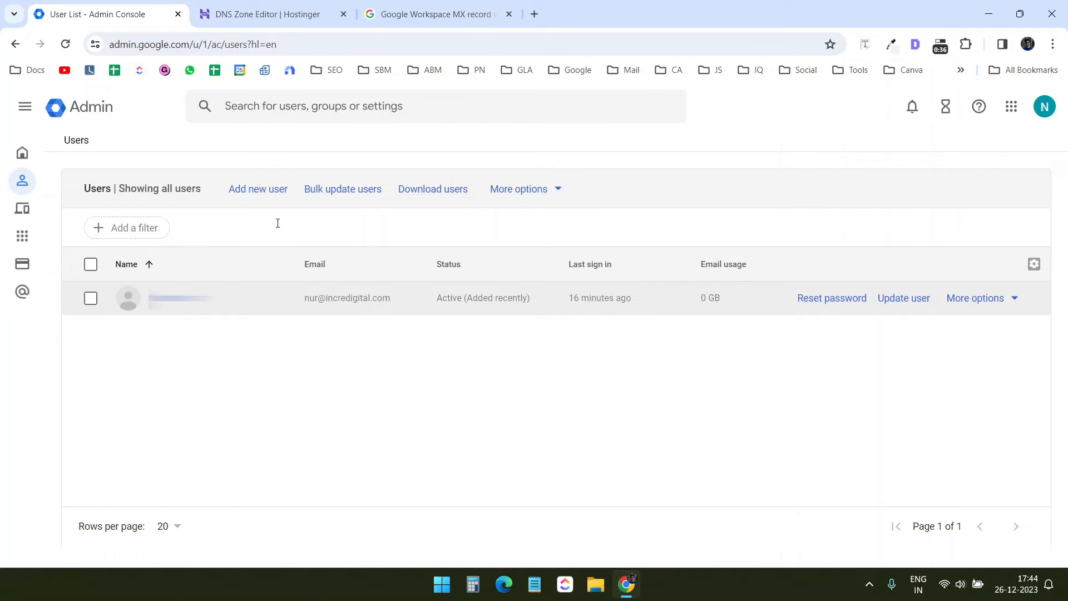
# Start adding a new user, then switch to a new Chrome window.
pyautogui.click(257, 189)
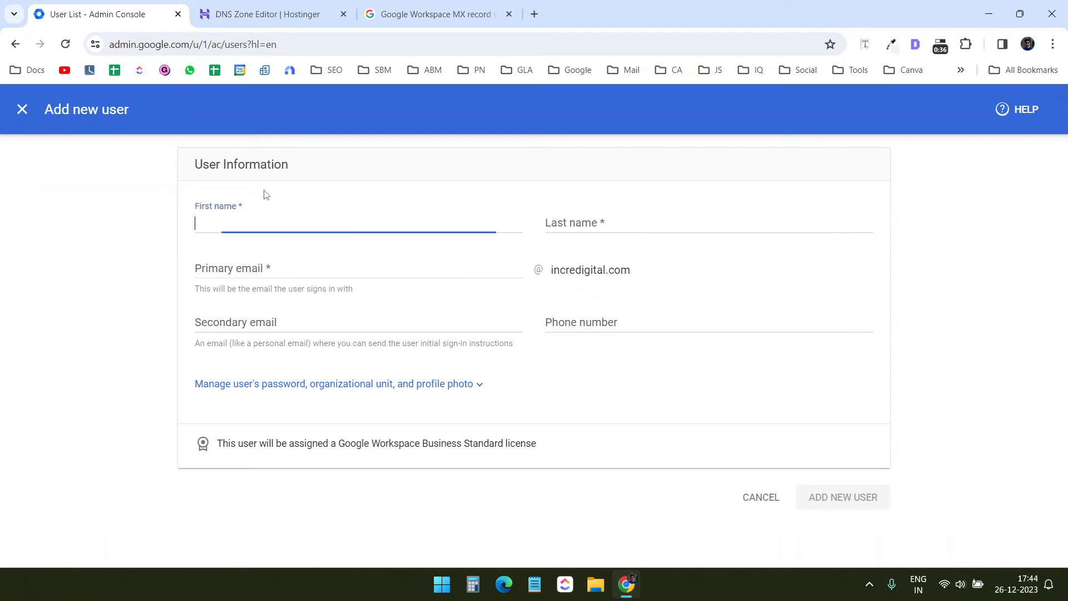
pyautogui.click(1027, 44)
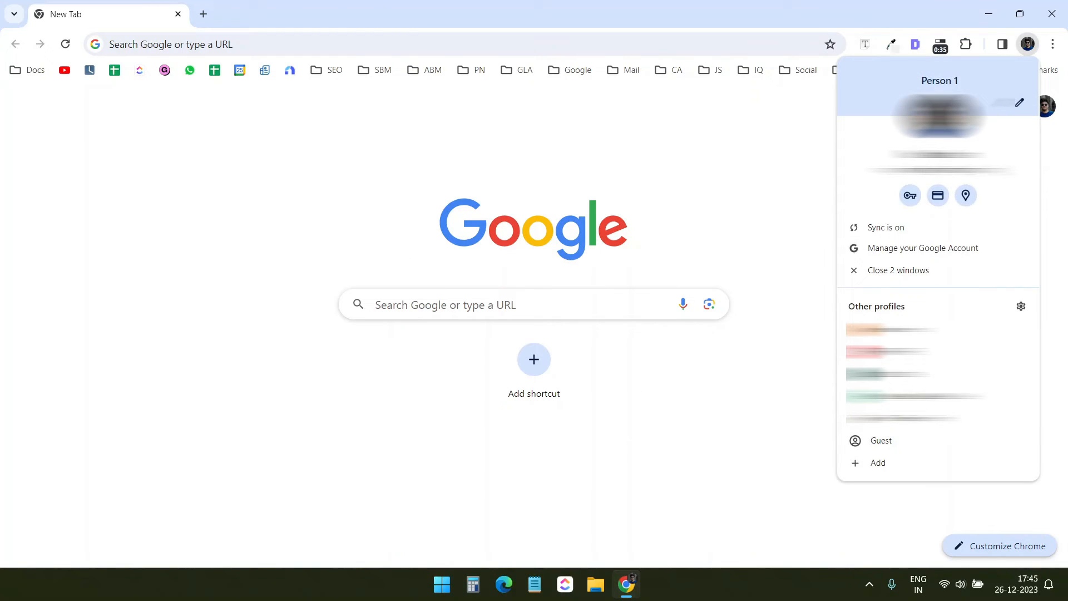
pyautogui.click(878, 463)
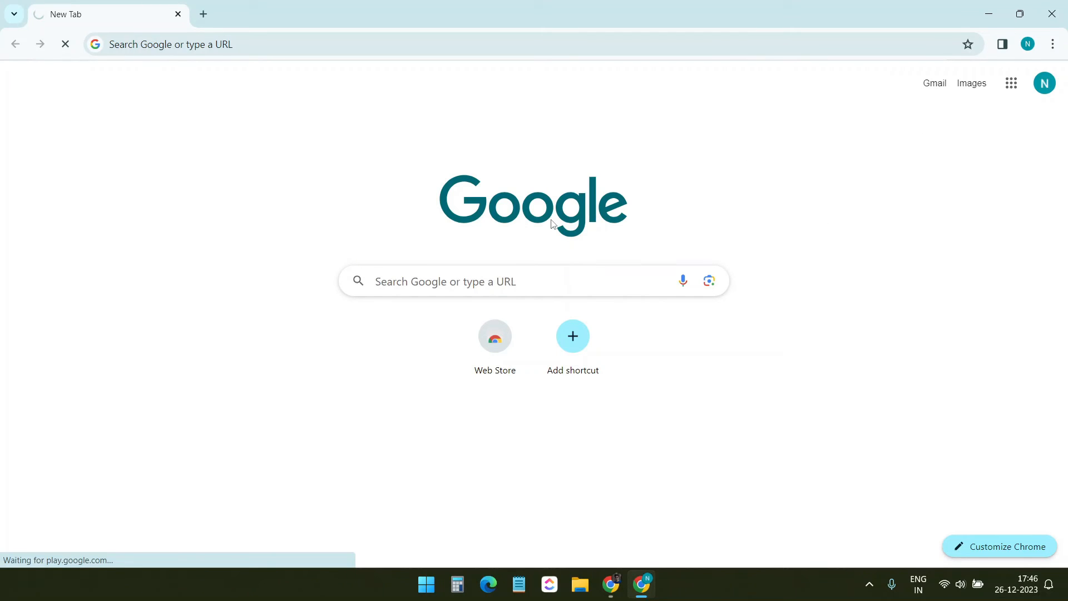
pyautogui.click(933, 83)
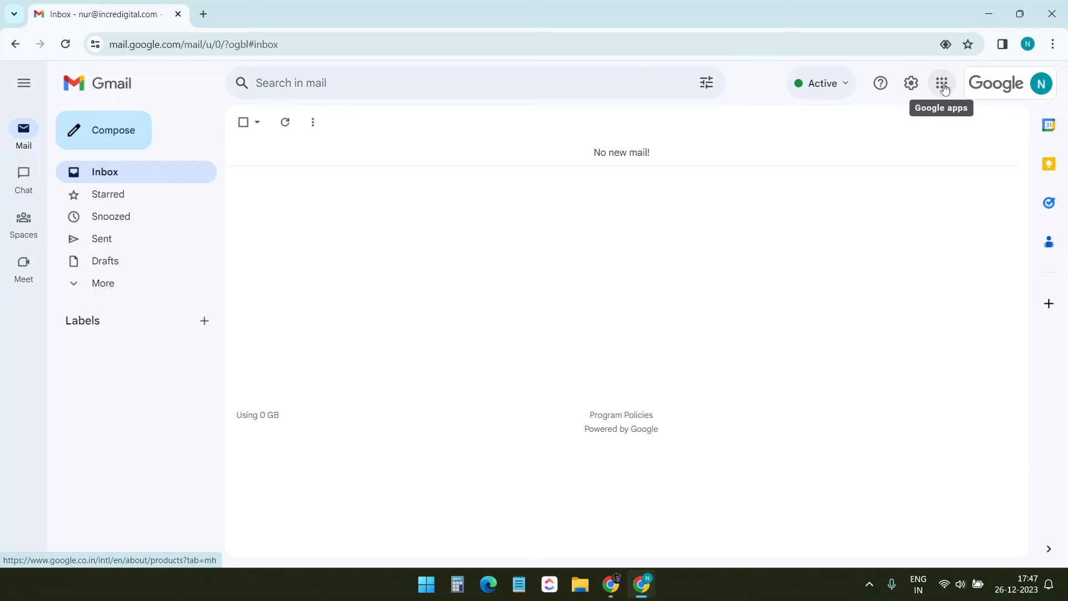
pyautogui.click(942, 82)
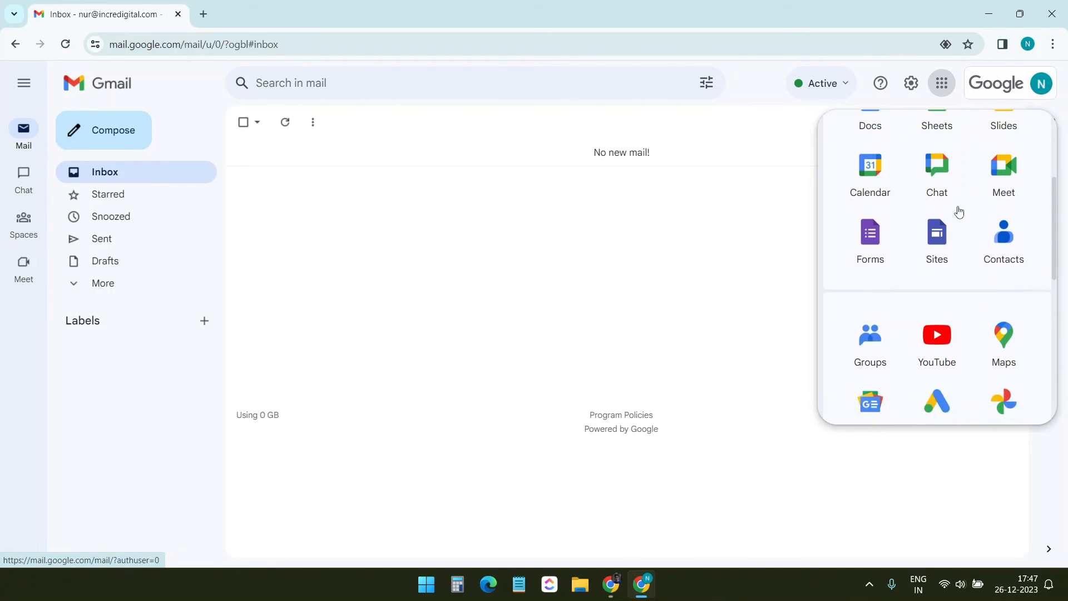